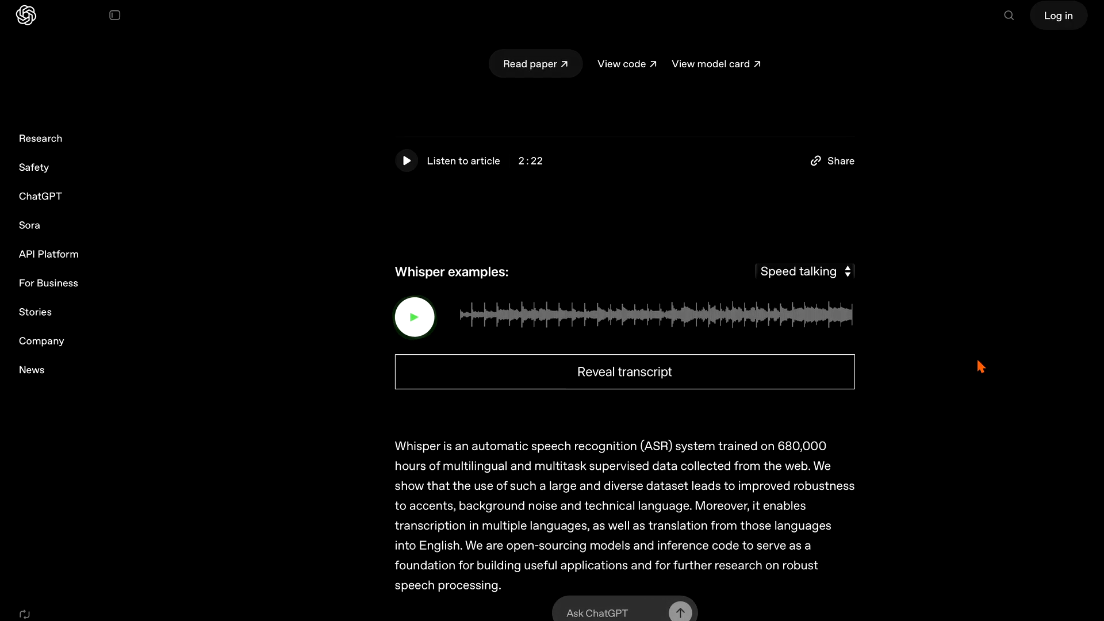
- Dictate the wake-word voice transcription project description into the live terminal transcript
scroll(down, 3)
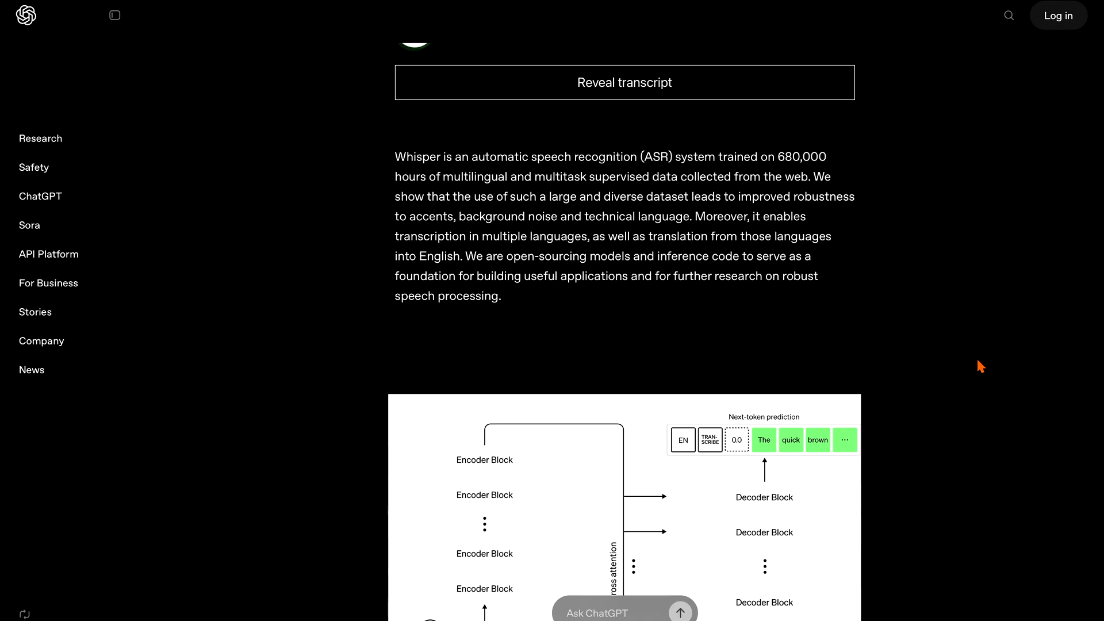
scroll(down, 3)
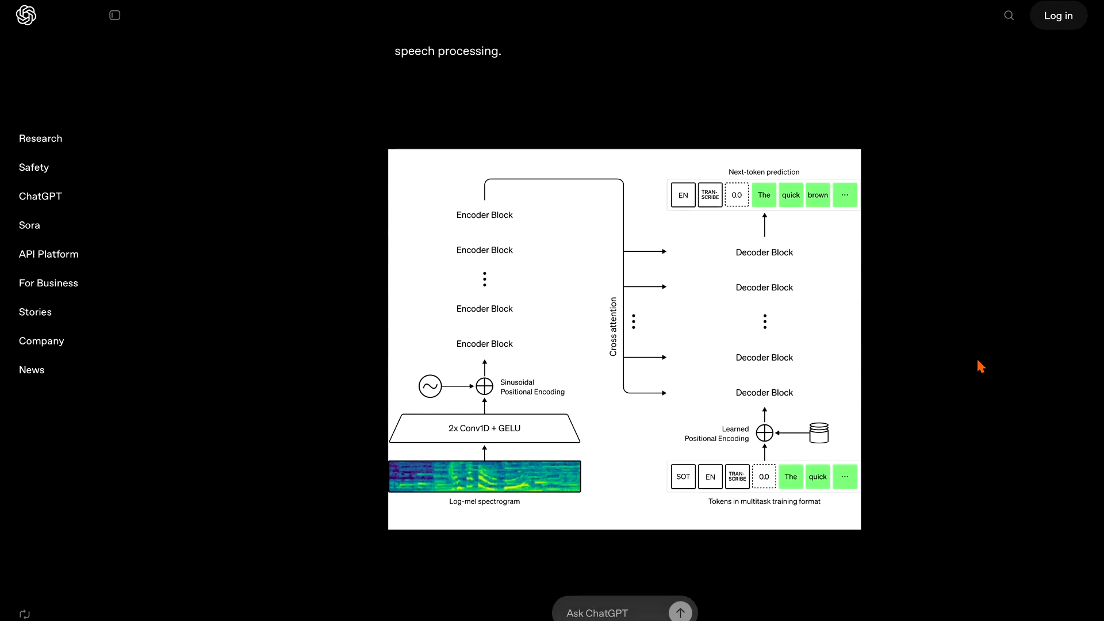
scroll(down, 3)
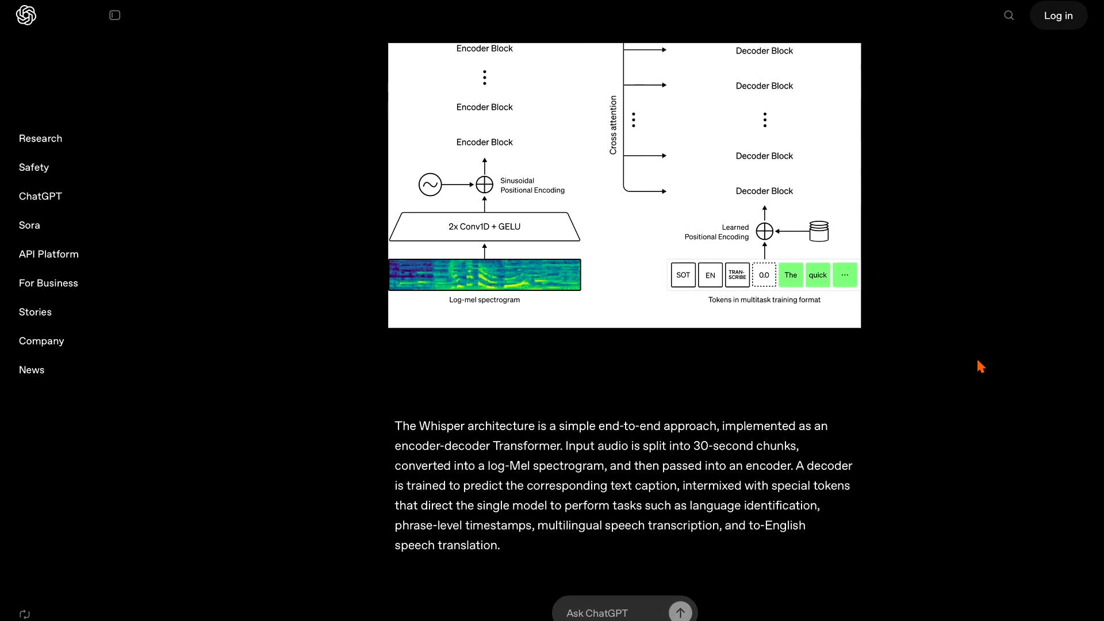
scroll(down, 3)
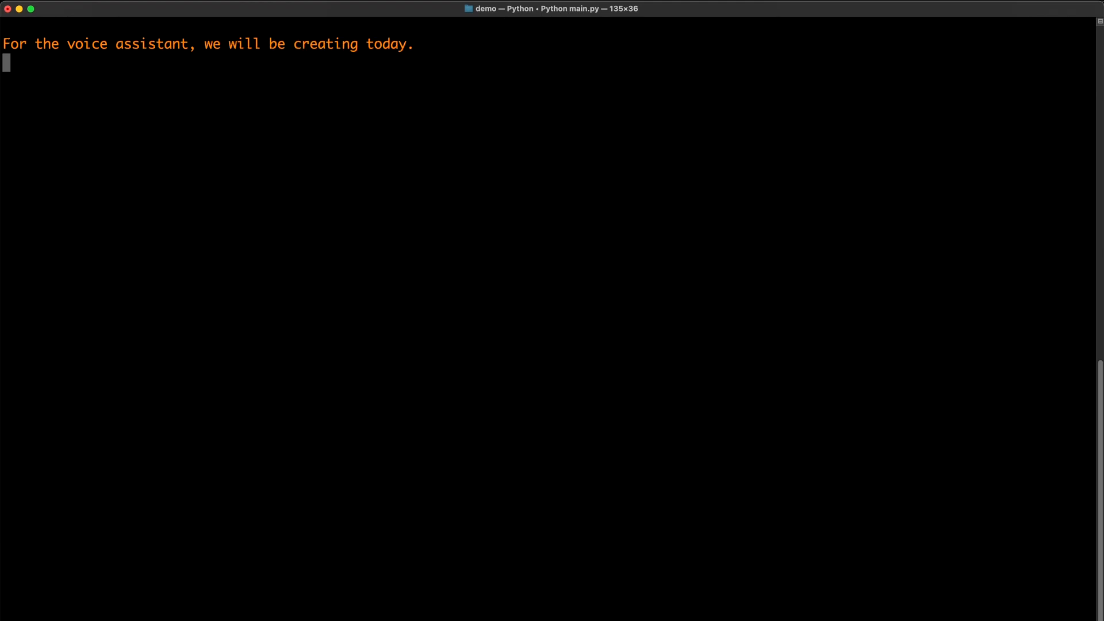
text(We are going to create an entire.)
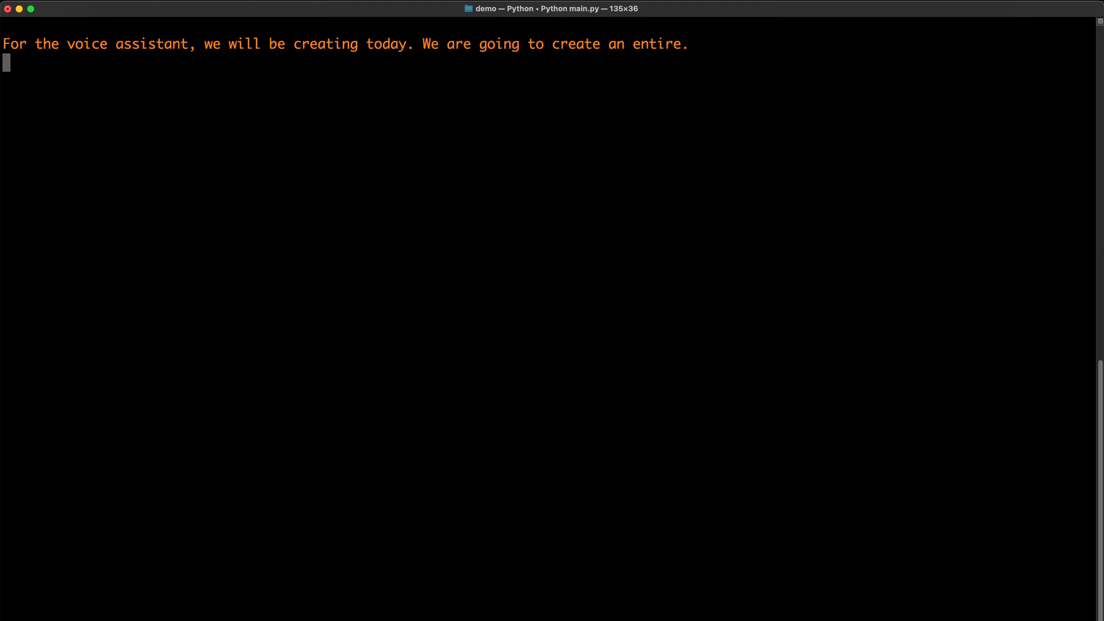
text(ly new real-time voice transcript)
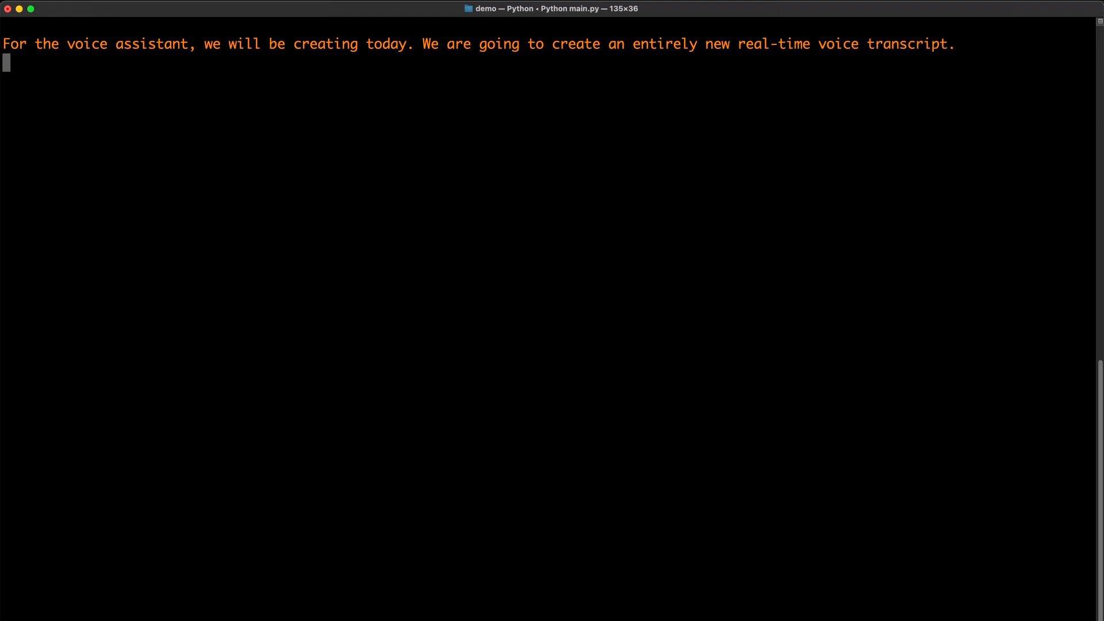
text(so that our program knows exactly when the)
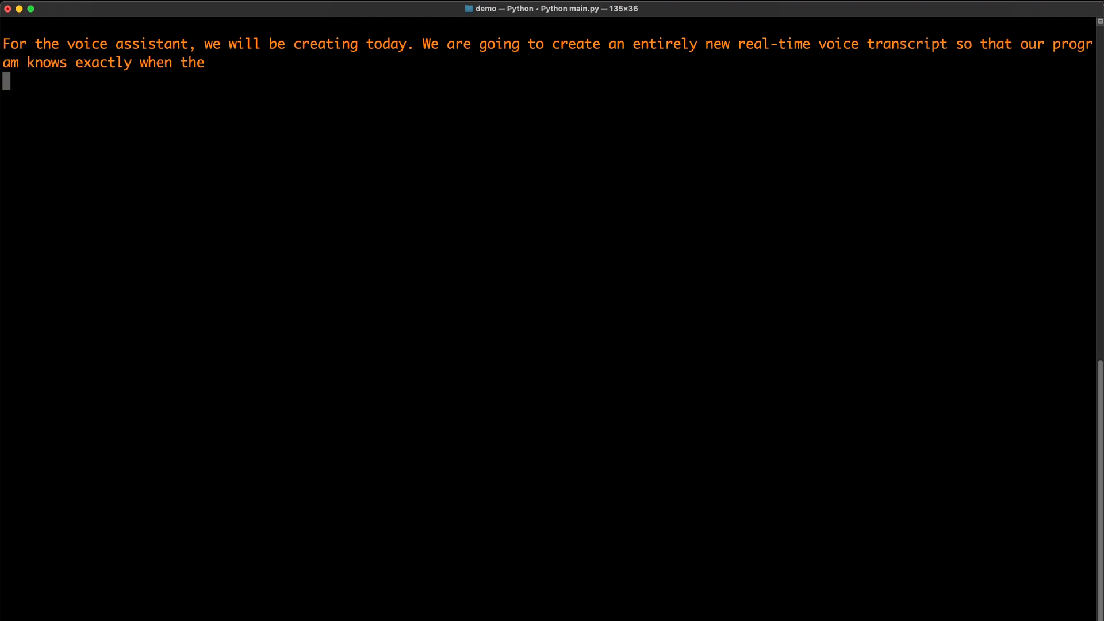
text(wake word is spoken and transcribes the text.)
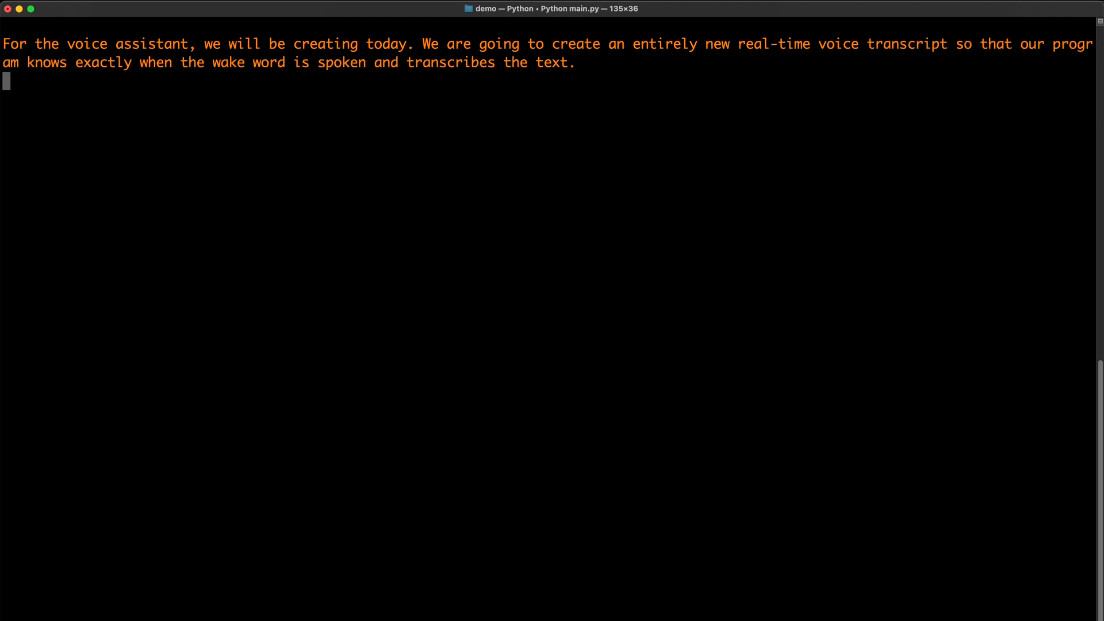
text(prompt input as it is spoken.)
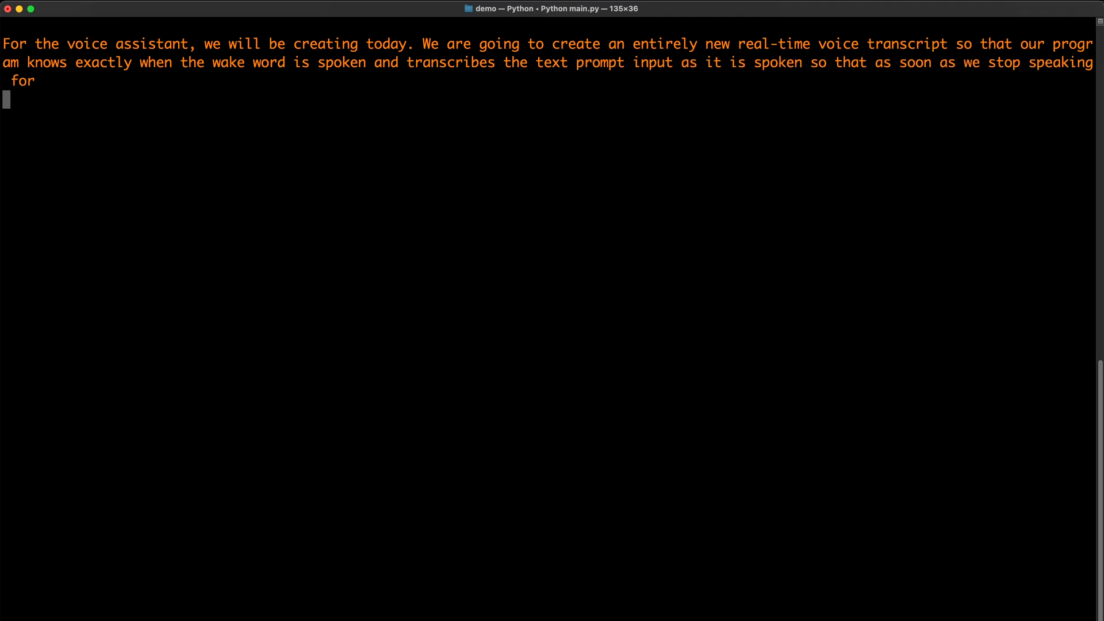
text(a preset amount of)
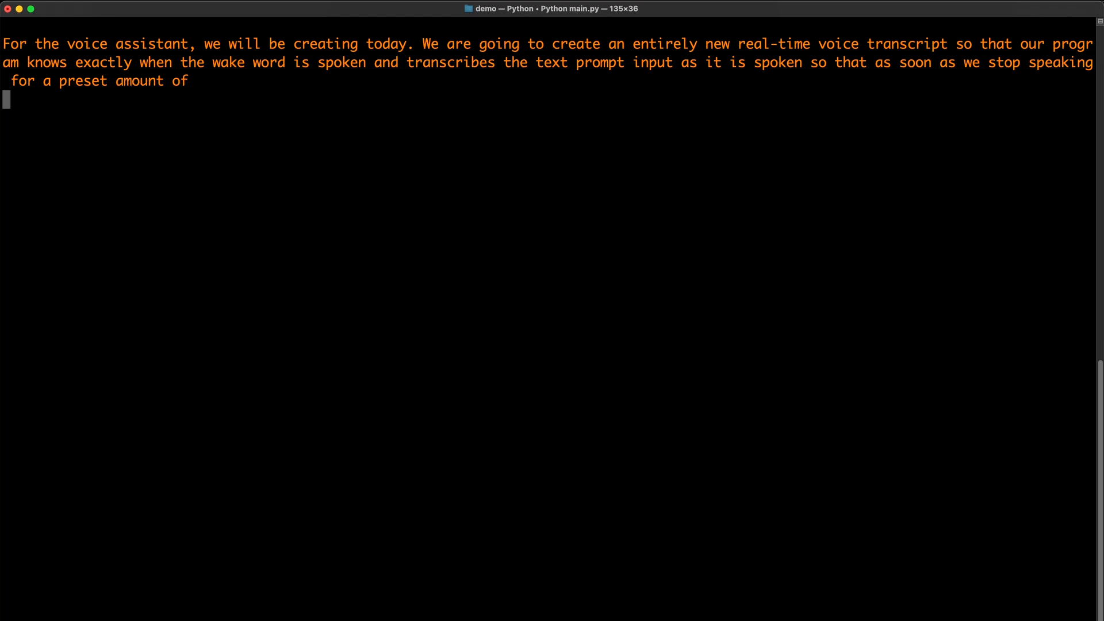
text(the transcribed text prompt and)
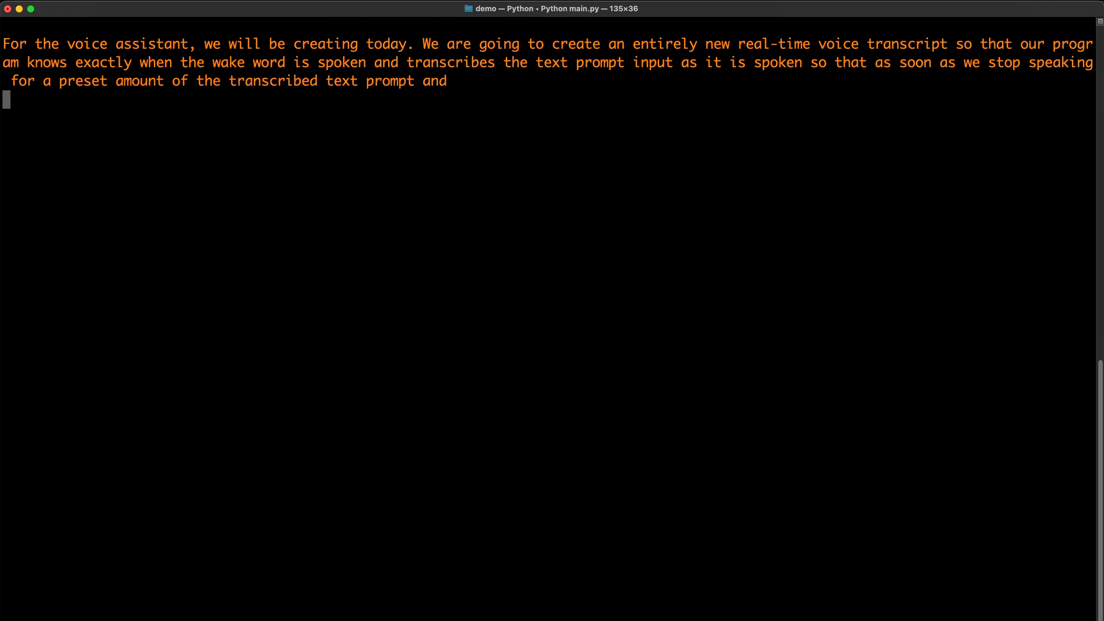
text(input is immediately sent to our local language.)
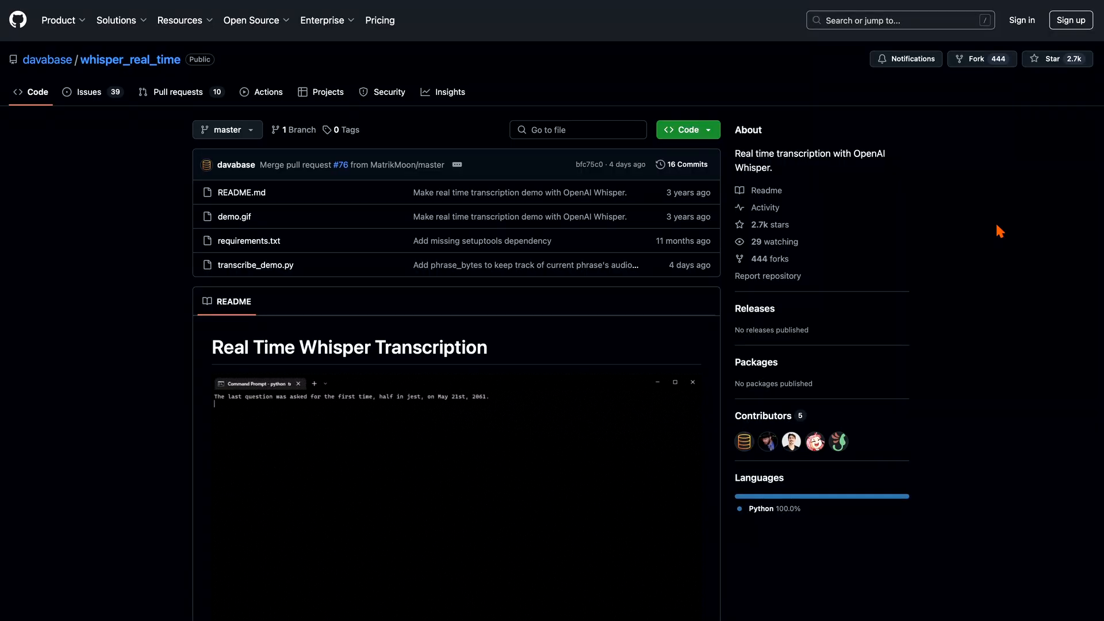
- Browse the whisper_real_time README, then open transcribe_demo.py from the file list
scroll(down, 3)
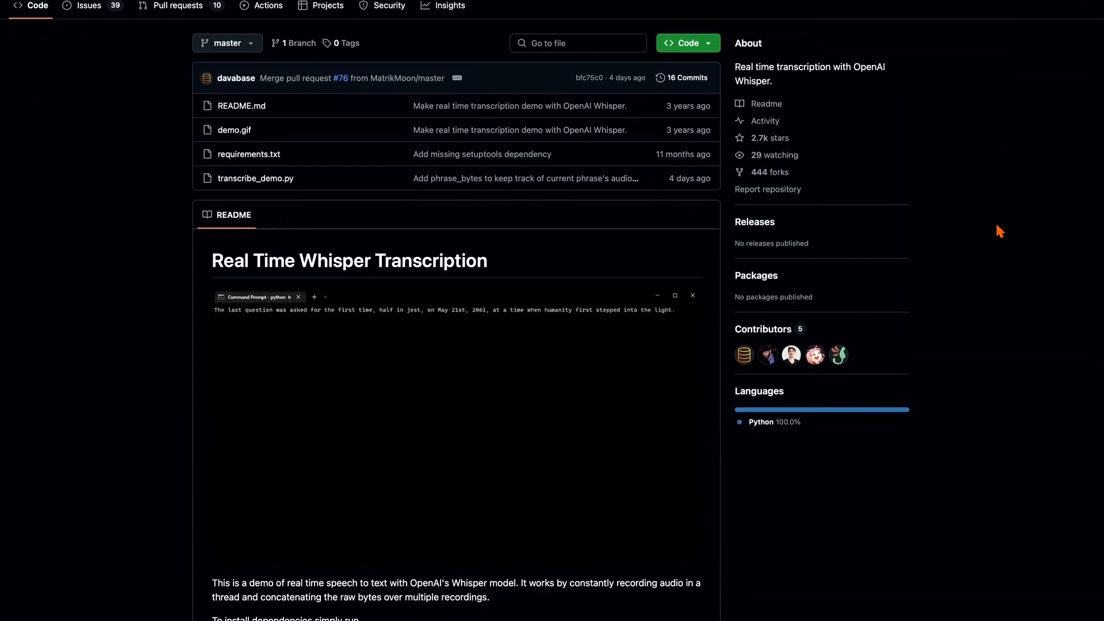
scroll(down, 3)
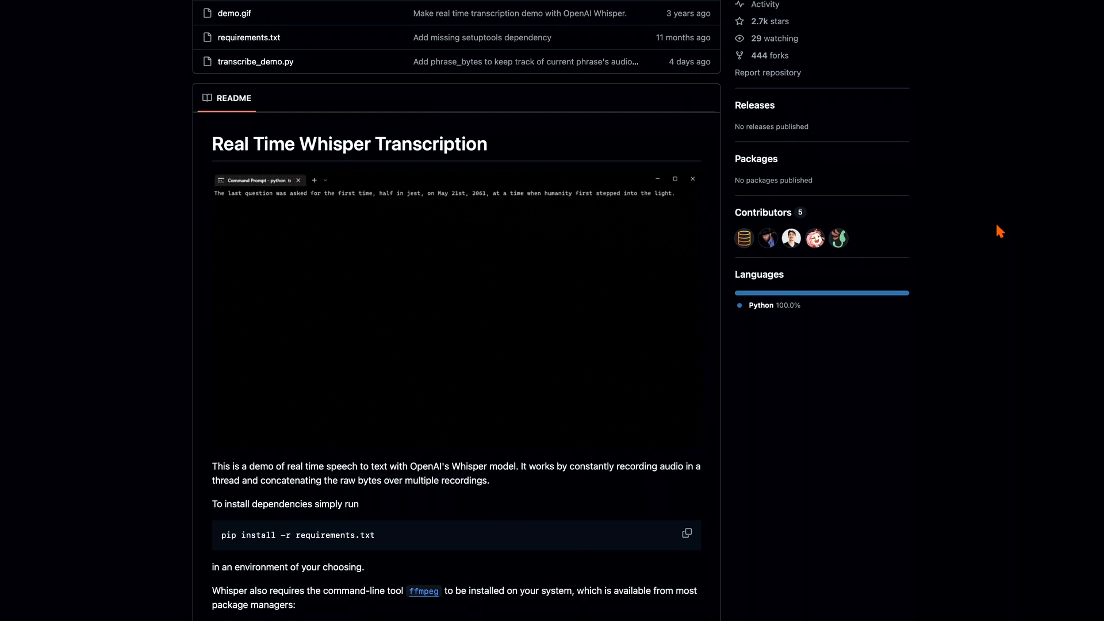
scroll(down, 3)
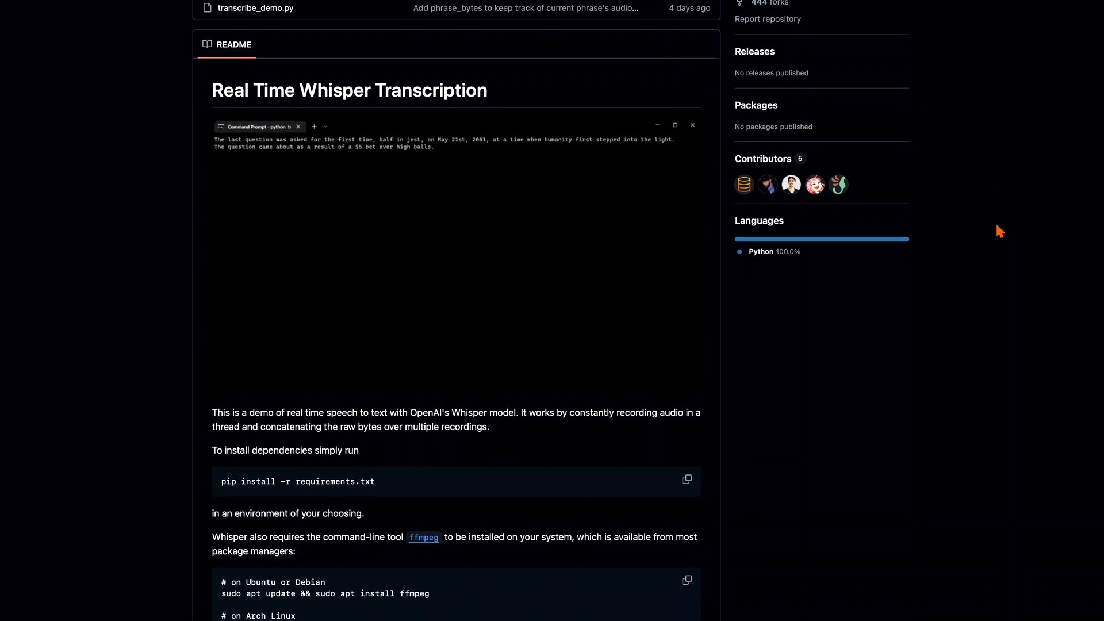
scroll(down, 3)
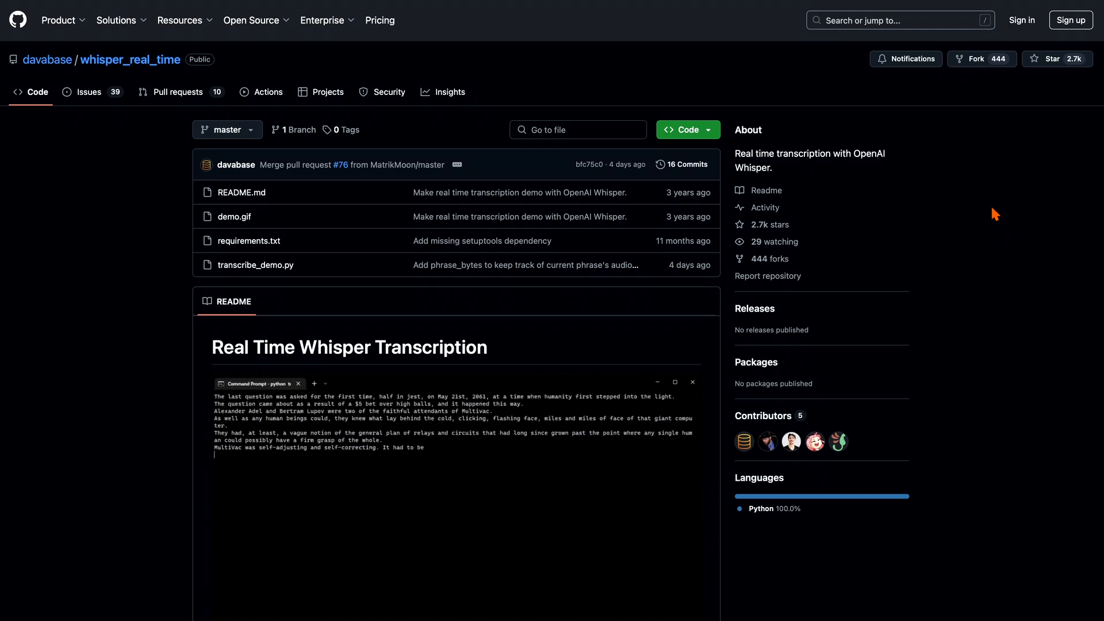
mouse_move(269, 272)
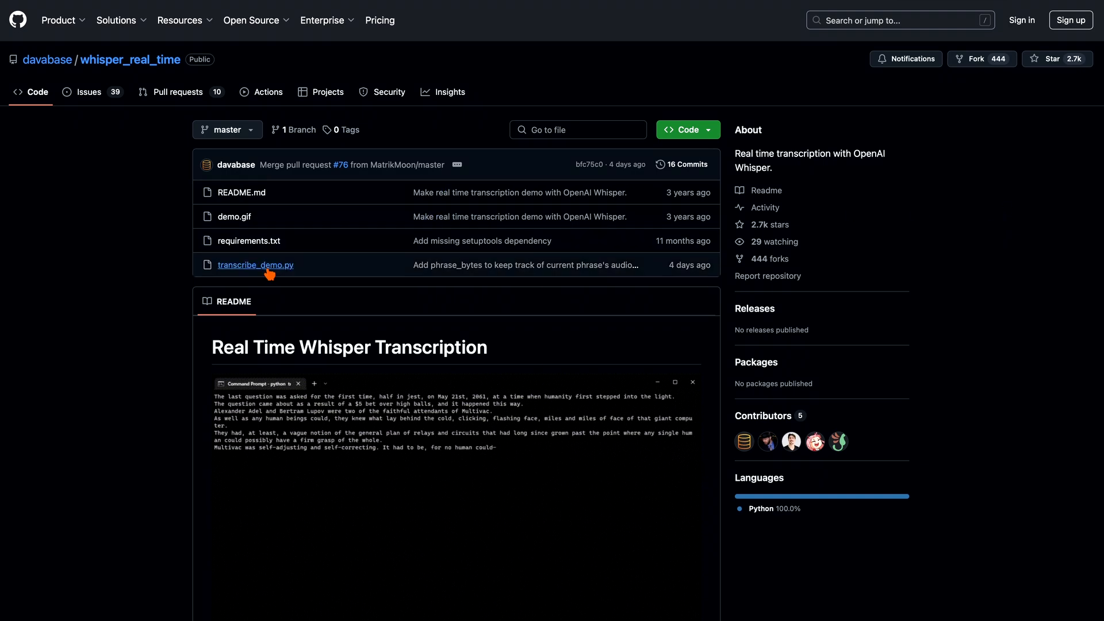
click(255, 265)
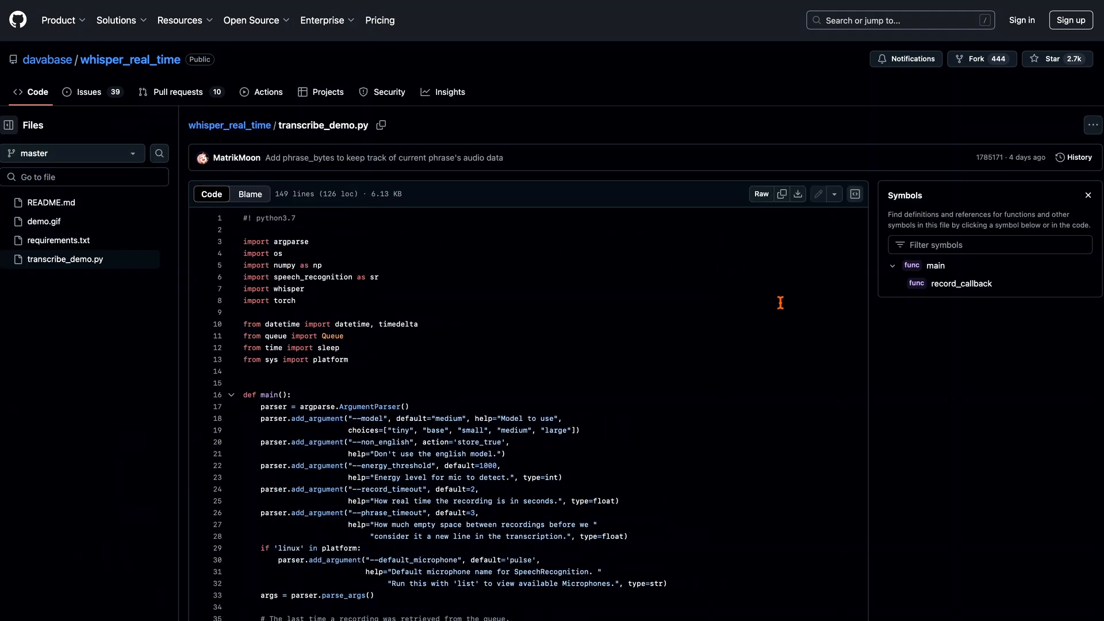
scroll(down, 3)
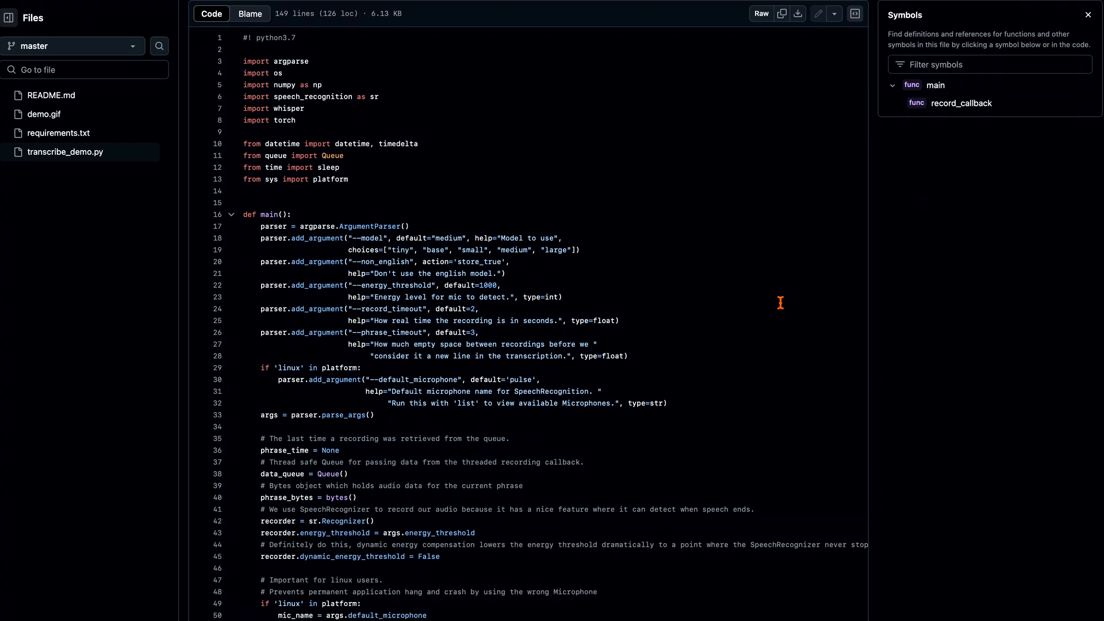
scroll(down, 3)
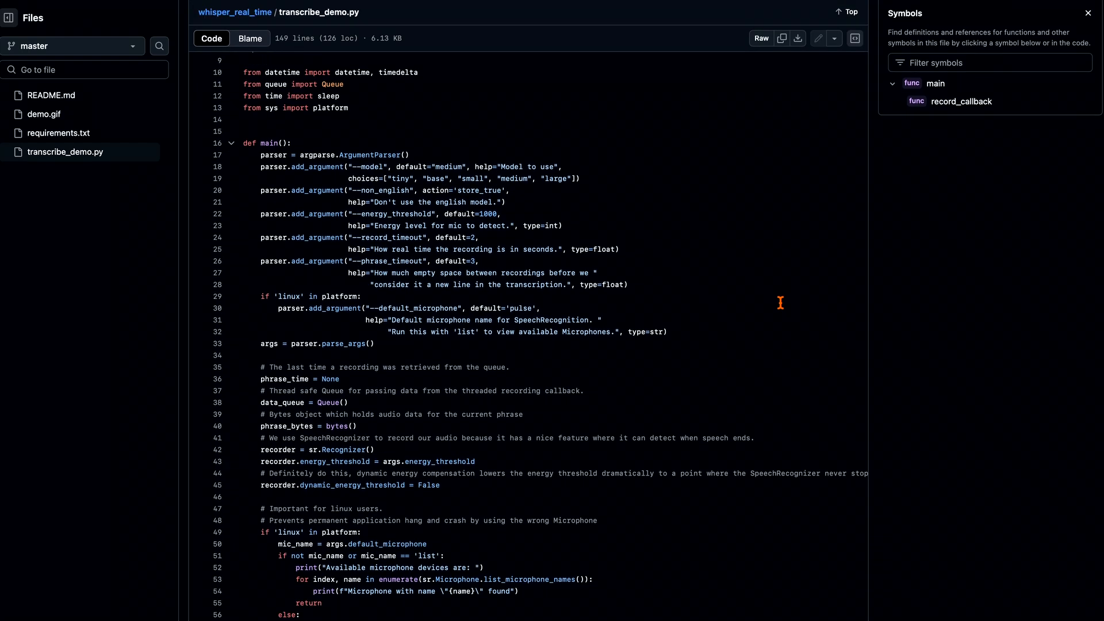
scroll(down, 3)
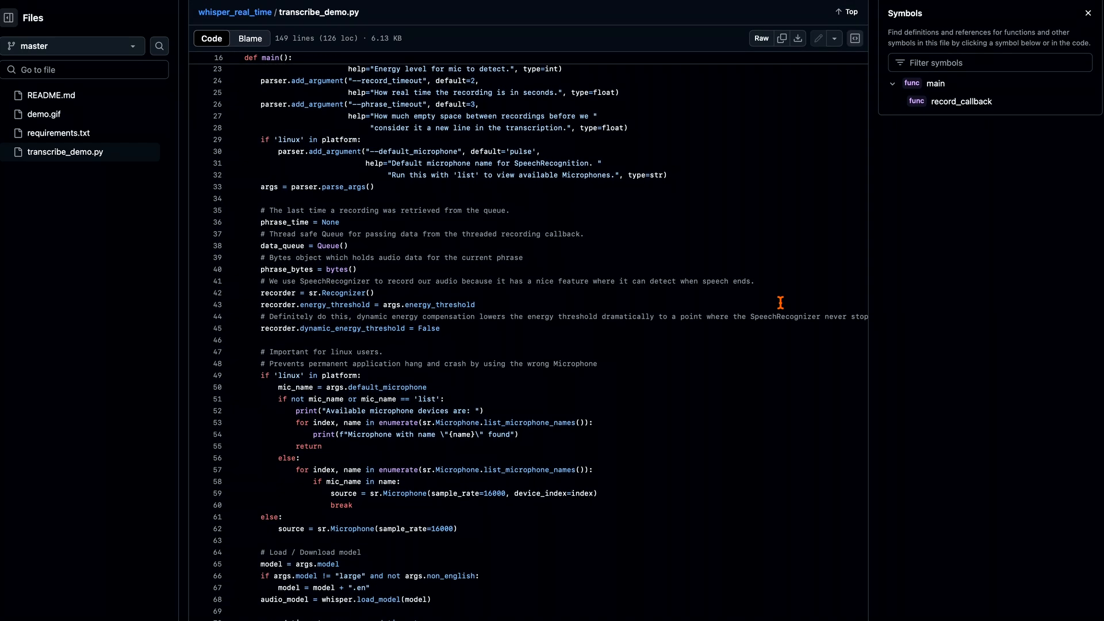
scroll(down, 3)
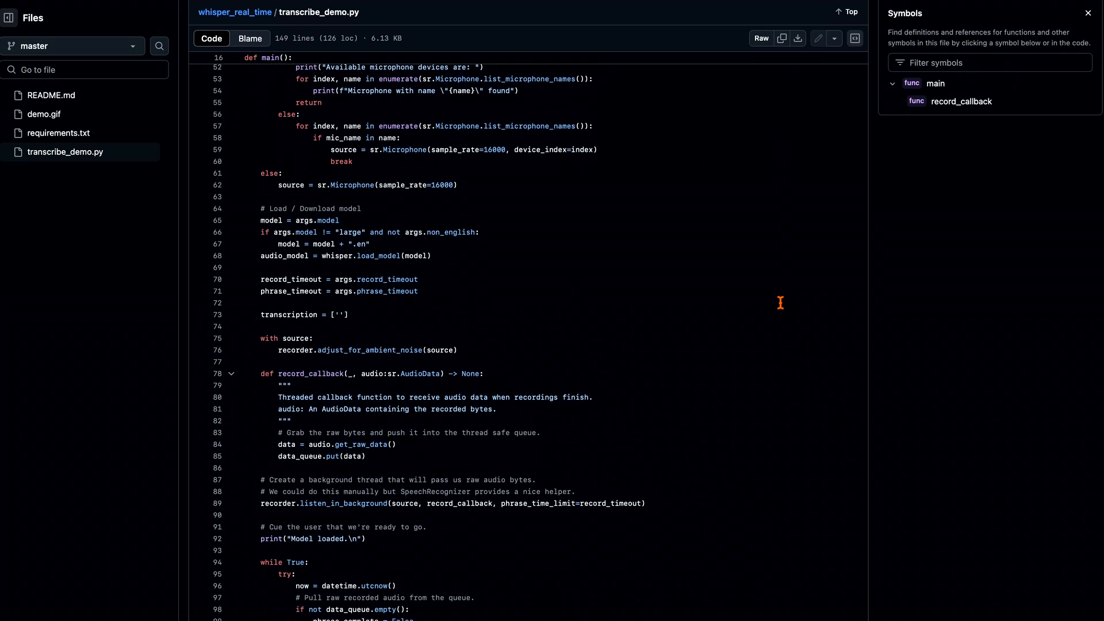
scroll(down, 3)
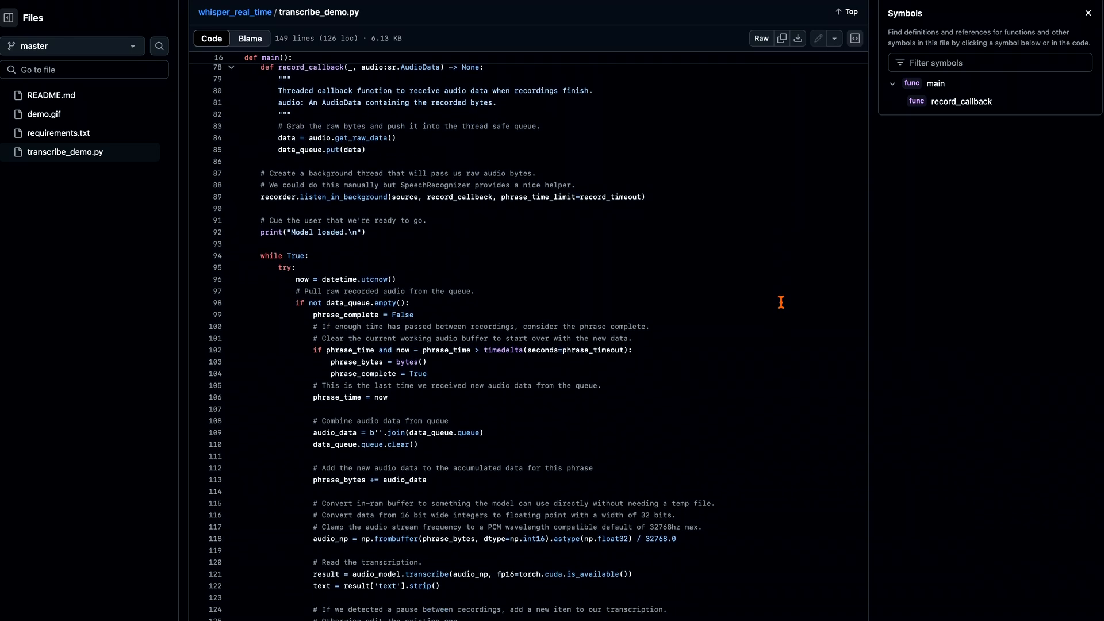
scroll(down, 3)
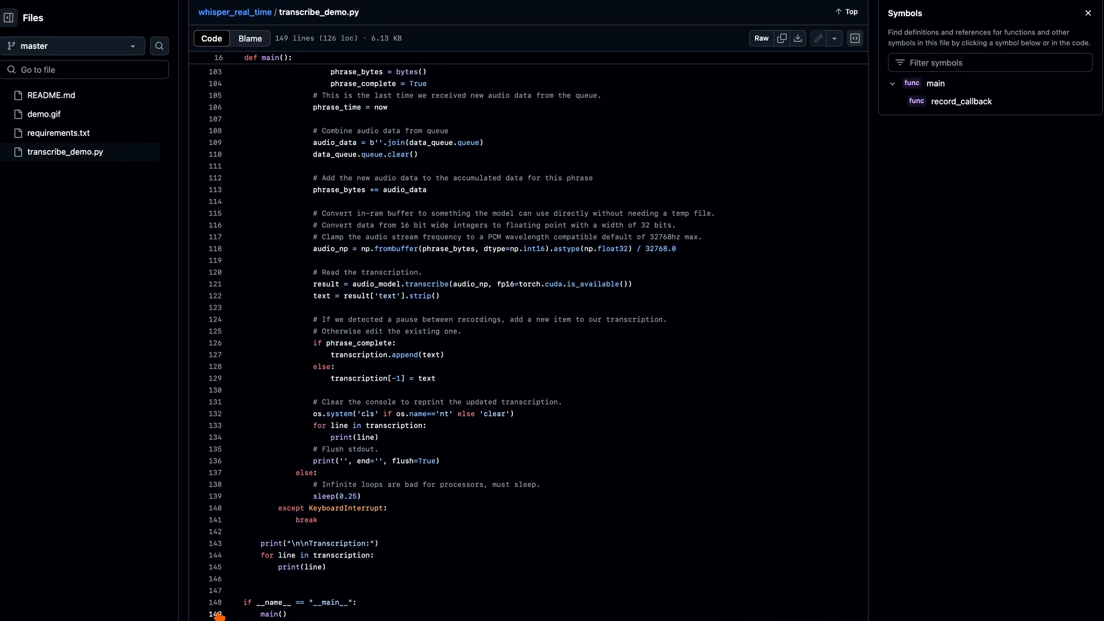
mouse_move(824, 425)
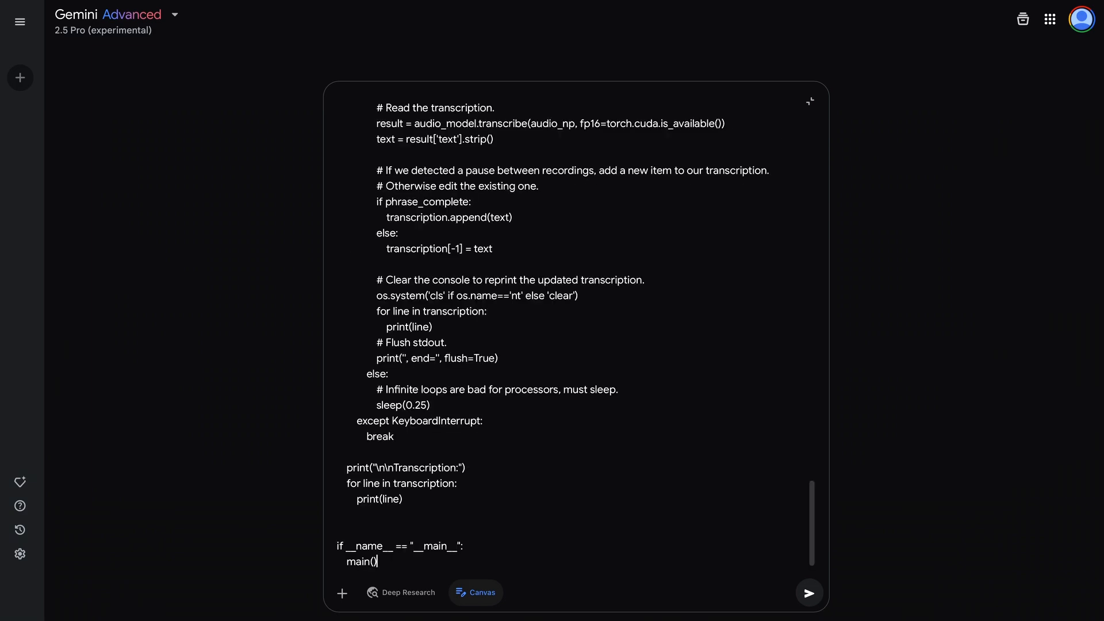
- Show the JARVIS Voice Listener script in Canvas and place the cursor at the code's end
click(809, 593)
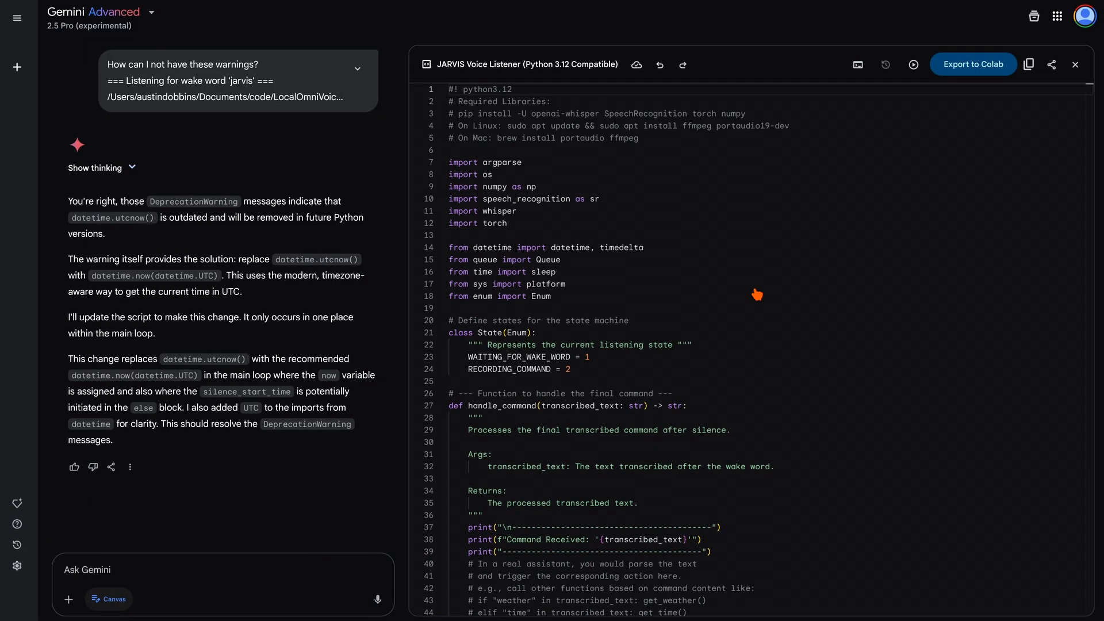
scroll(down, 3)
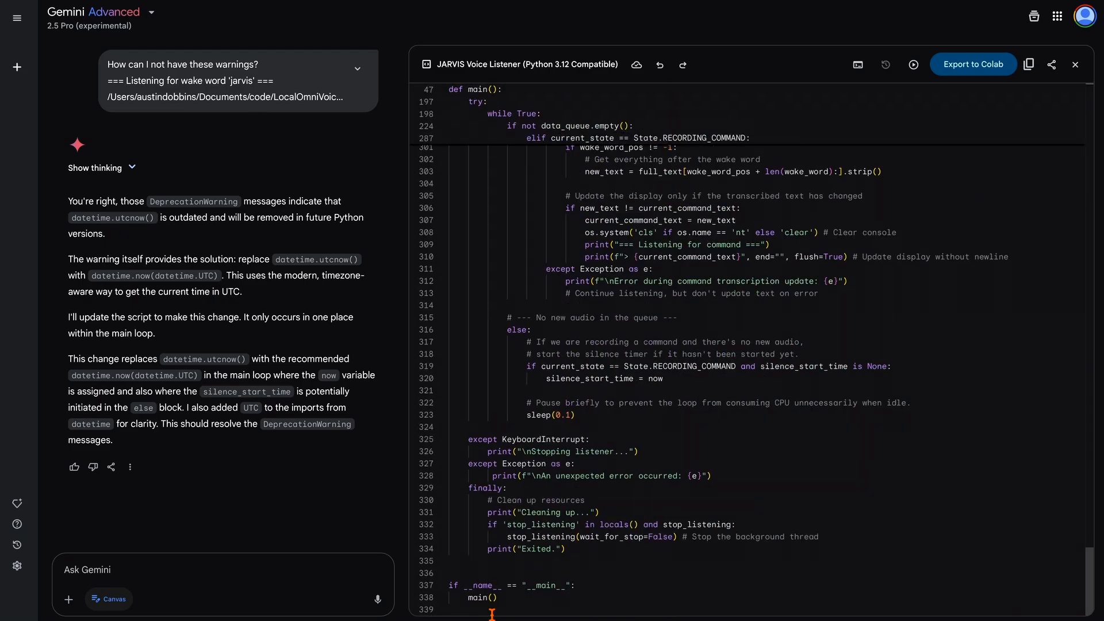
click(1029, 64)
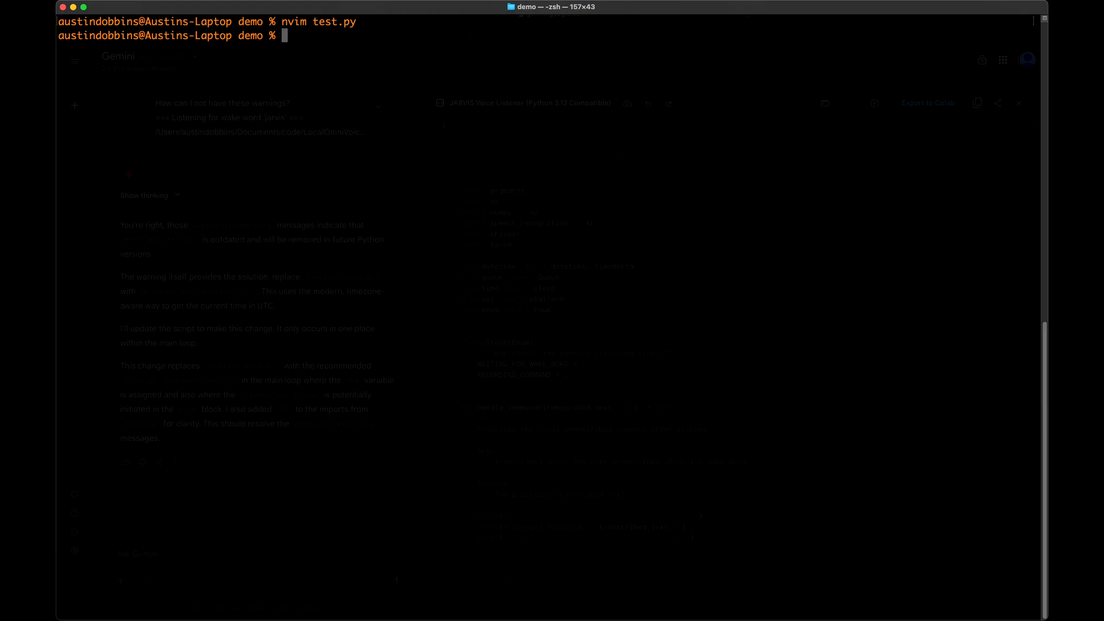
- Run python3 test.py and speak a test prompt about recording prompts correctly
text(python3 test.py)
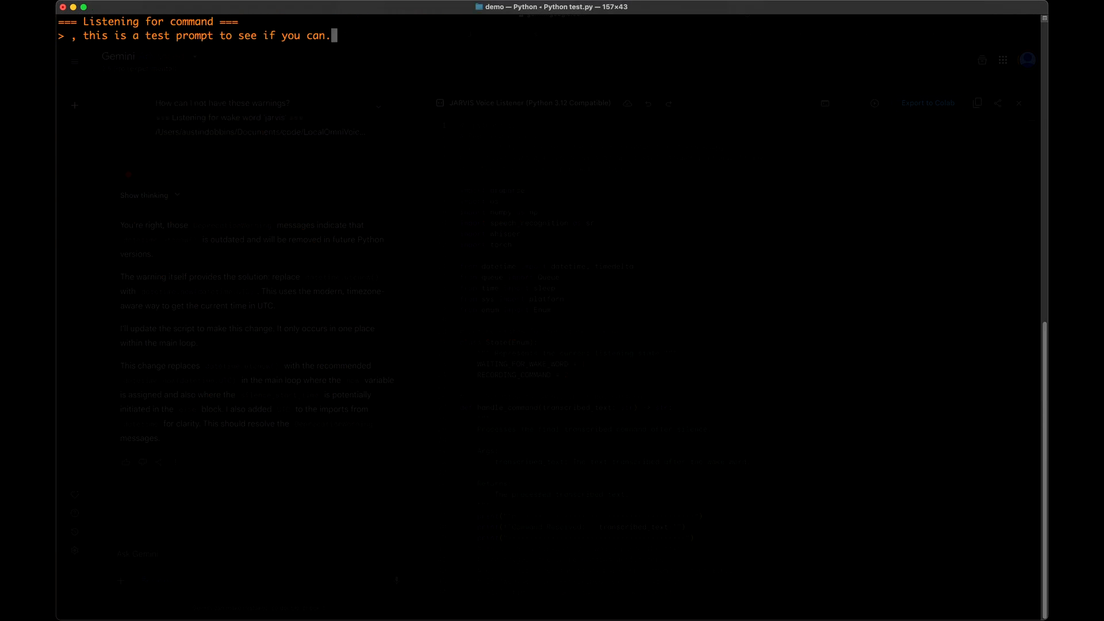
text(actually record my prompts correctly)
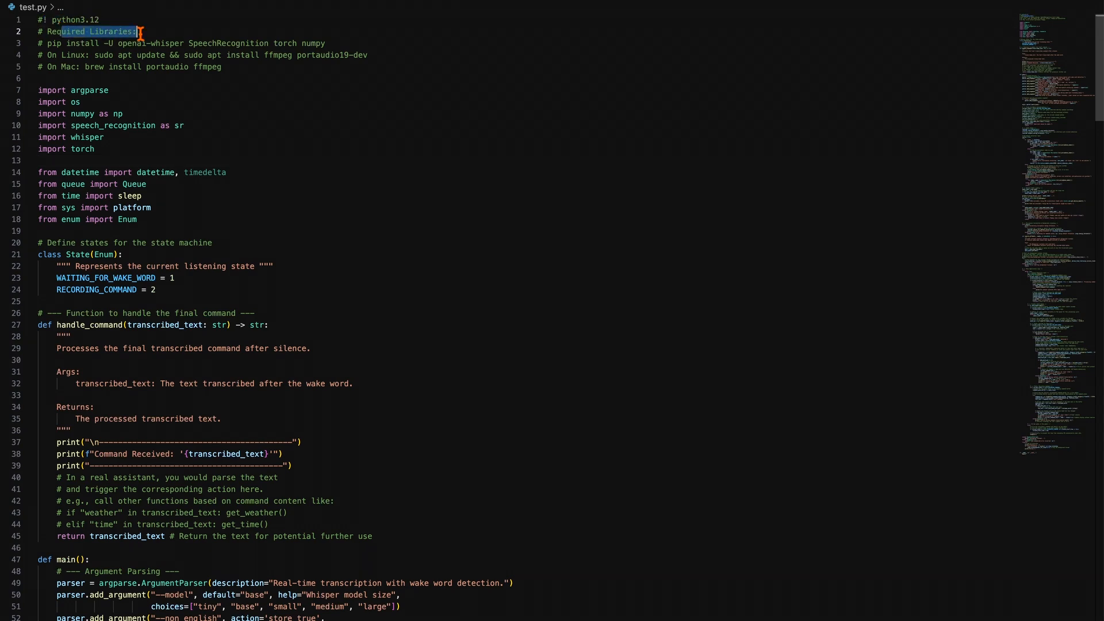
scroll(down, 3)
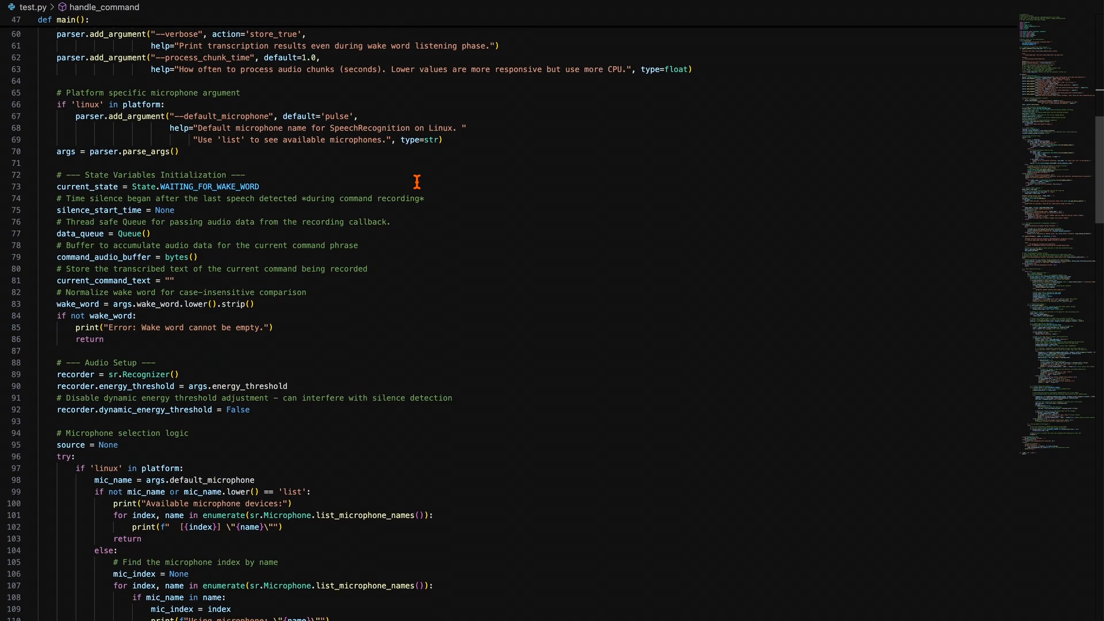
scroll(down, 3)
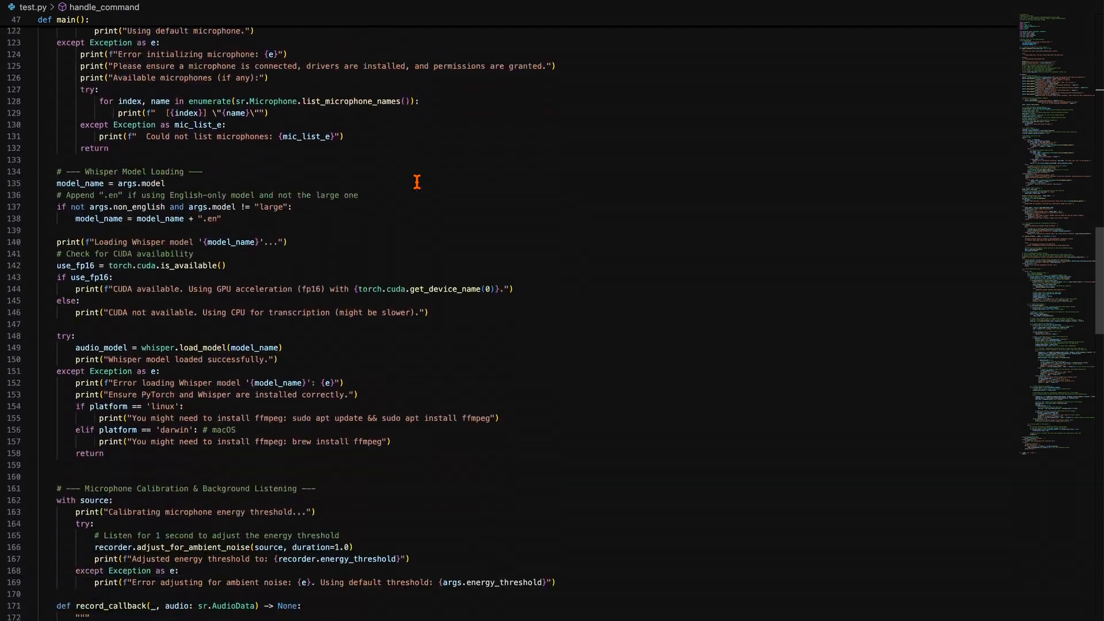
scroll(down, 3)
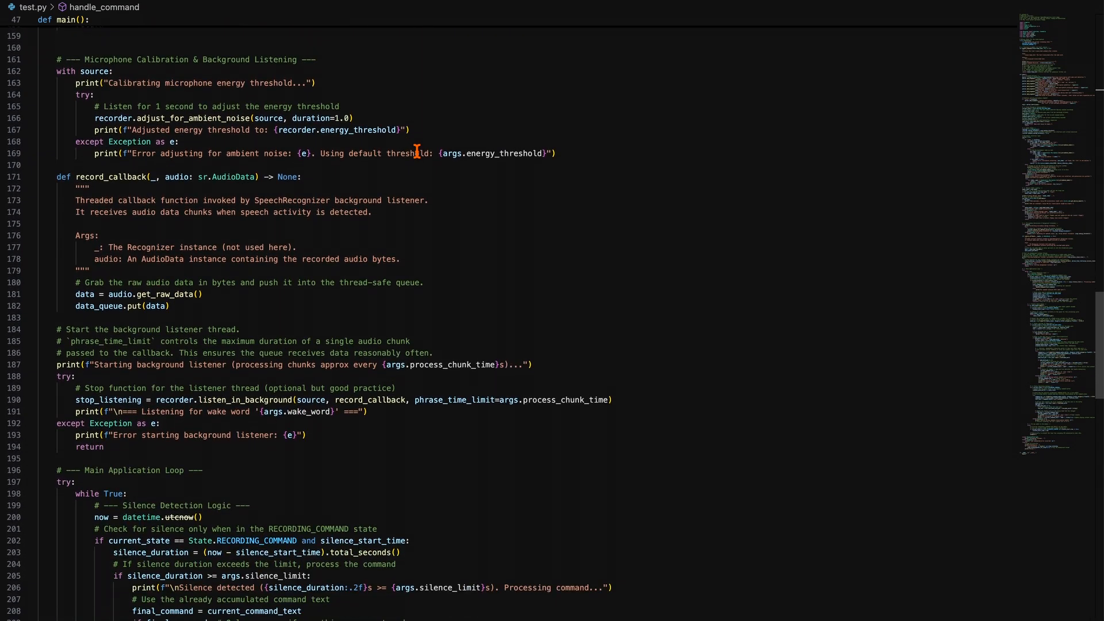
scroll(down, 3)
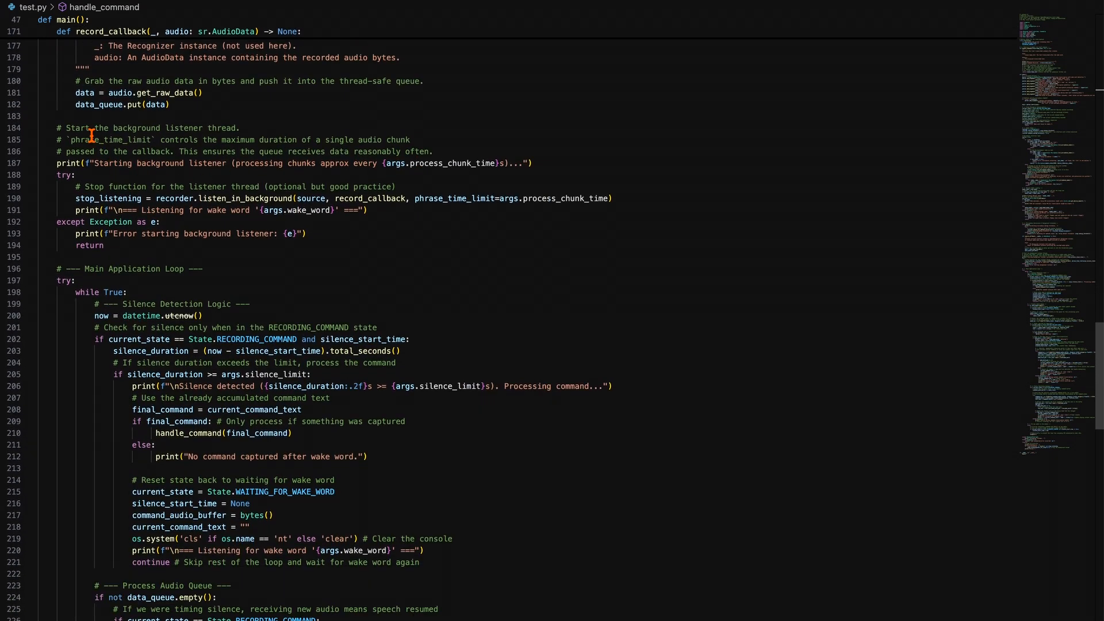
scroll(down, 3)
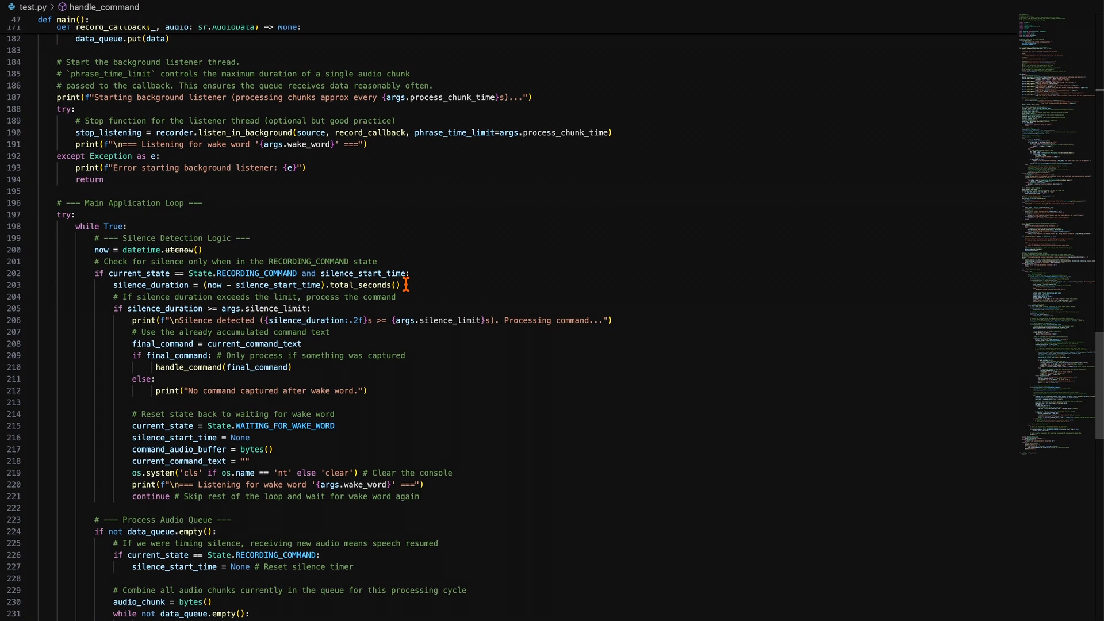
scroll(down, 3)
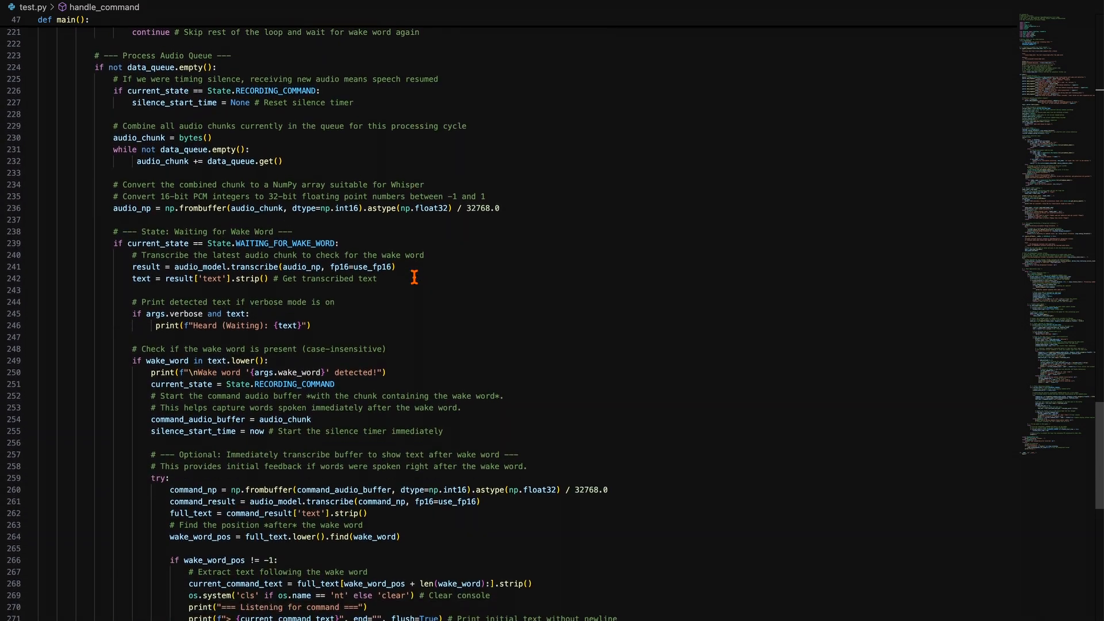
double_click(141, 274)
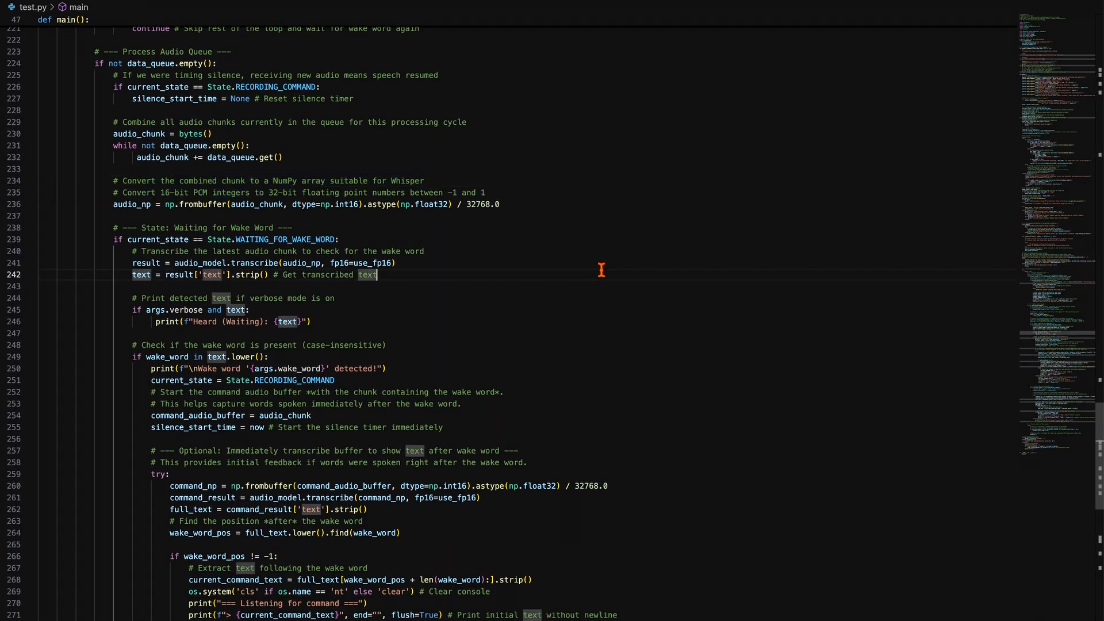
scroll(down, 3)
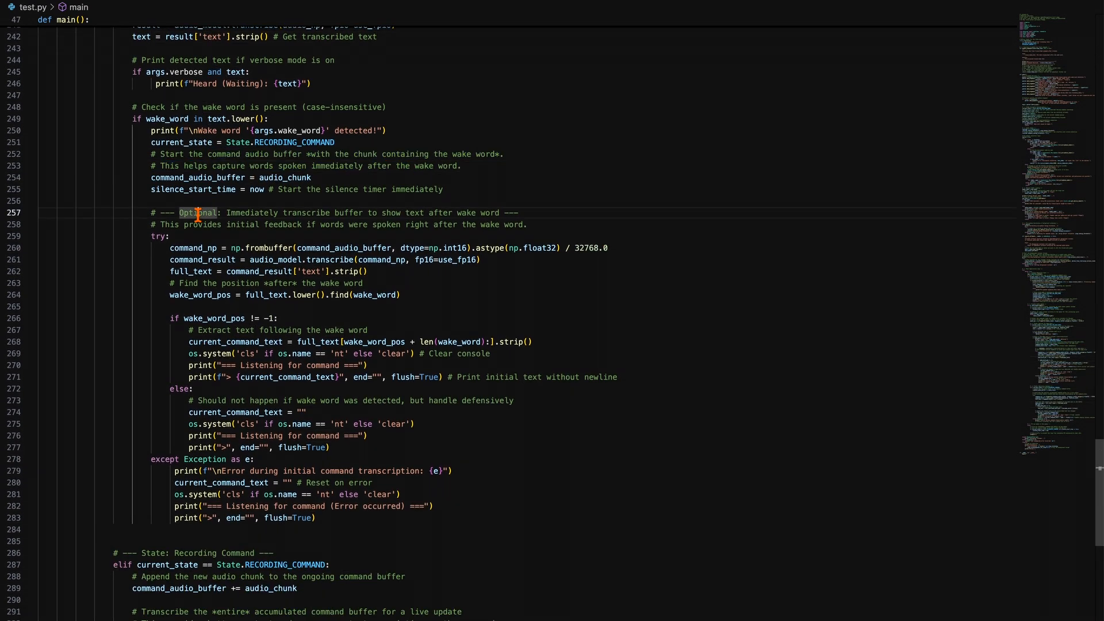
scroll(down, 3)
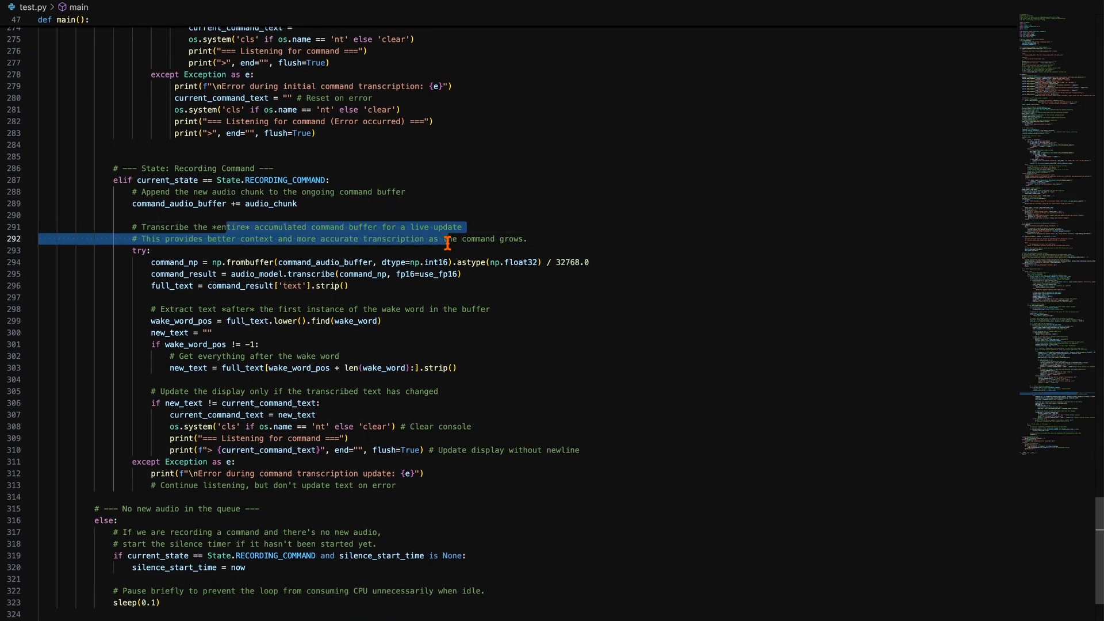
scroll(down, 3)
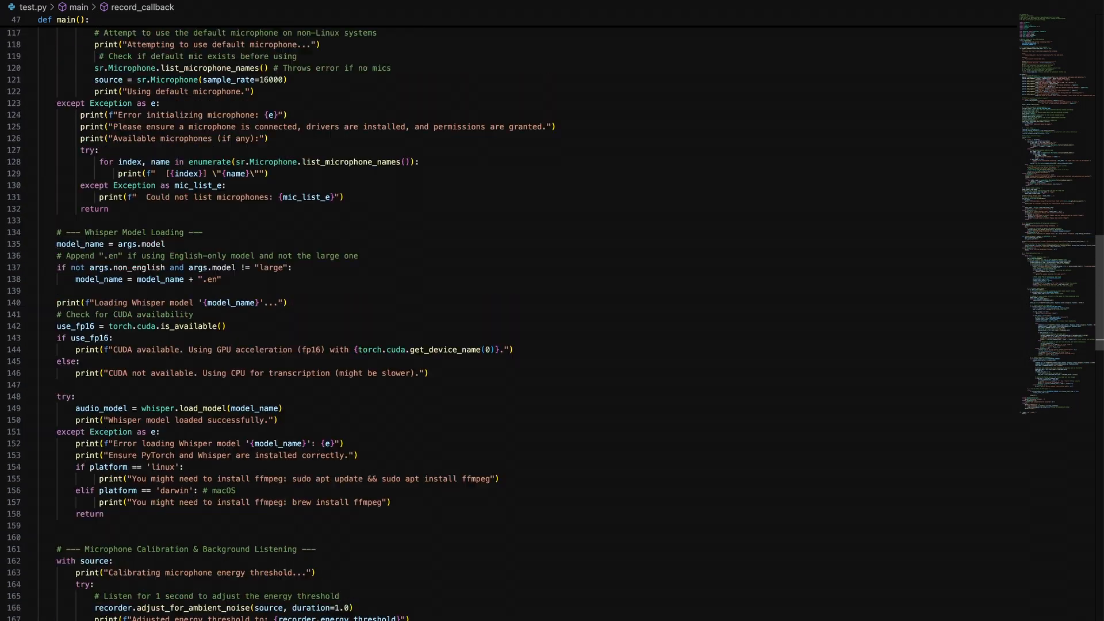
scroll(up, 3)
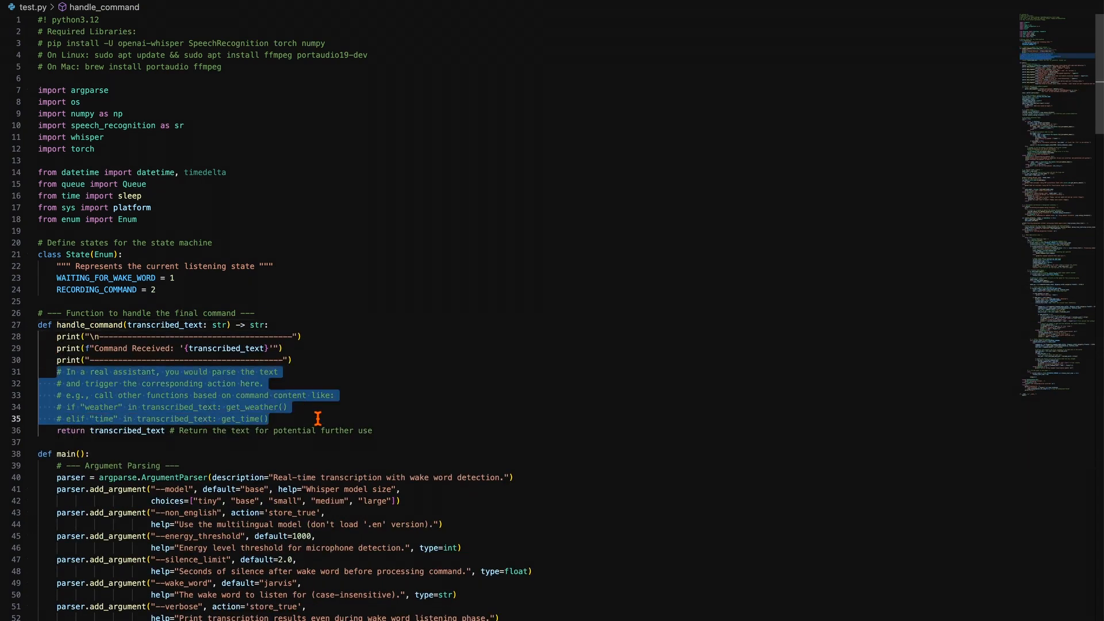
- Delete the handle_command placeholder comments and the comment above class State
key(Delete)
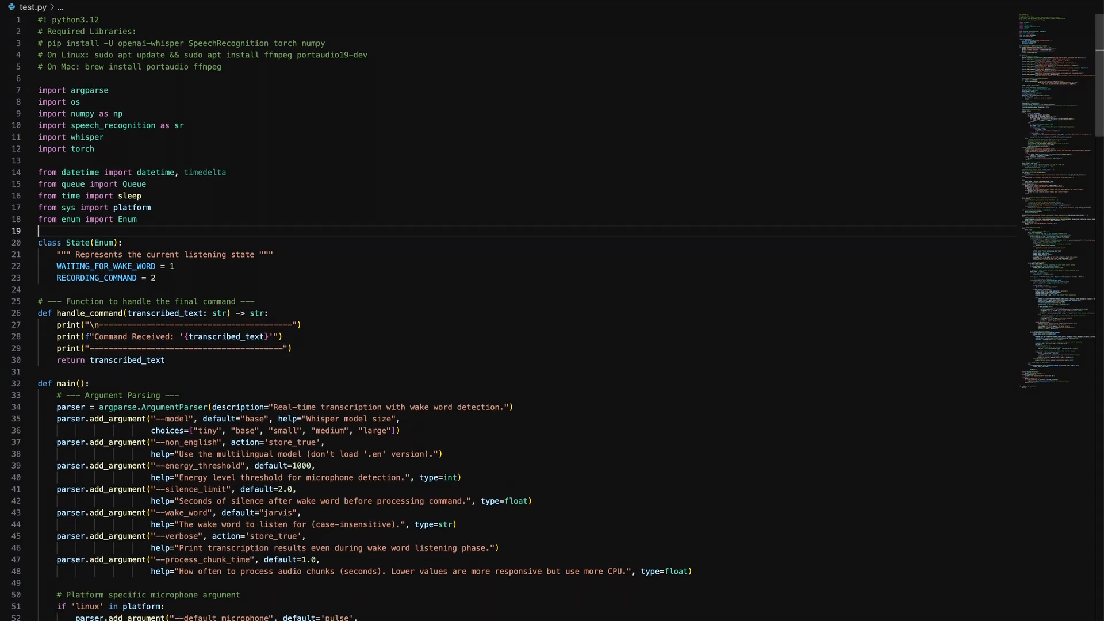
key(Backspace)
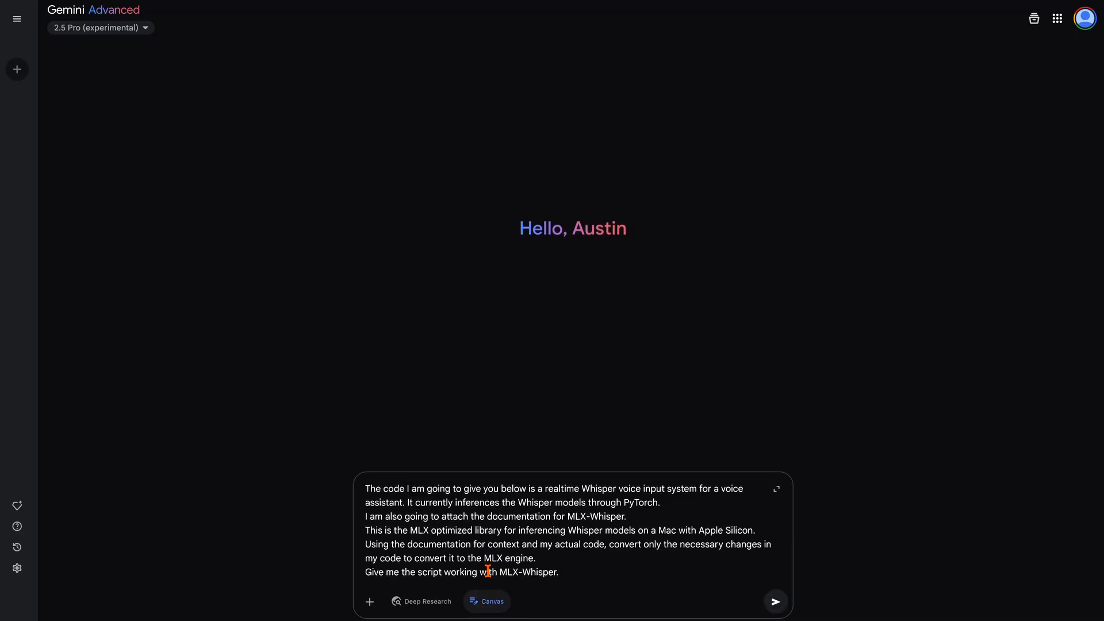
- Wrap the pasted script in a python code block and send the MLX-Whisper conversion prompt
text(```python)
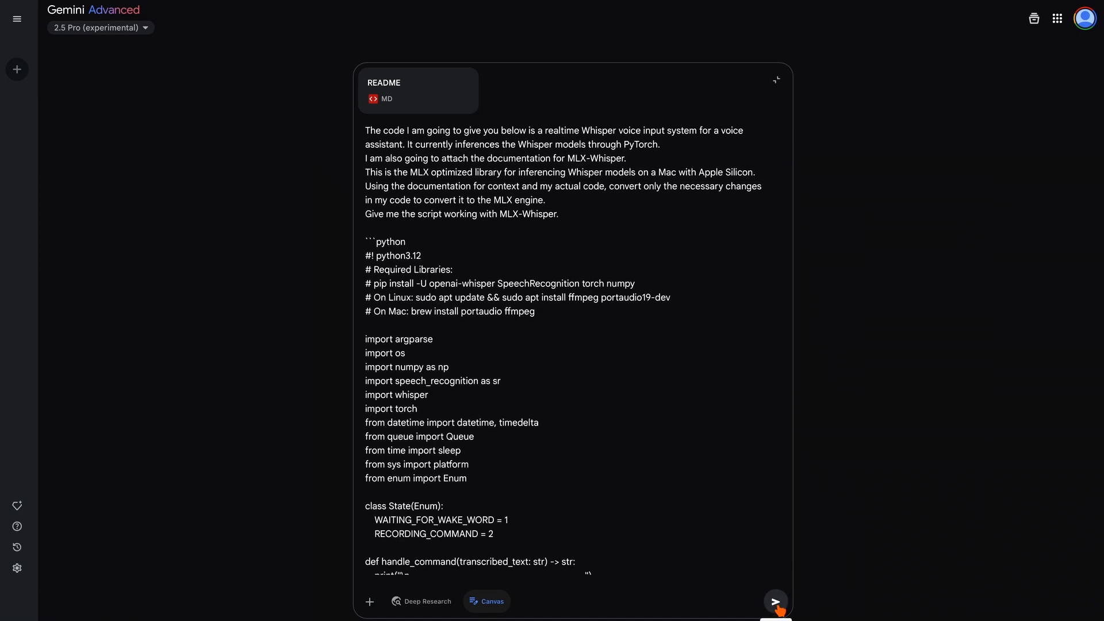
click(774, 602)
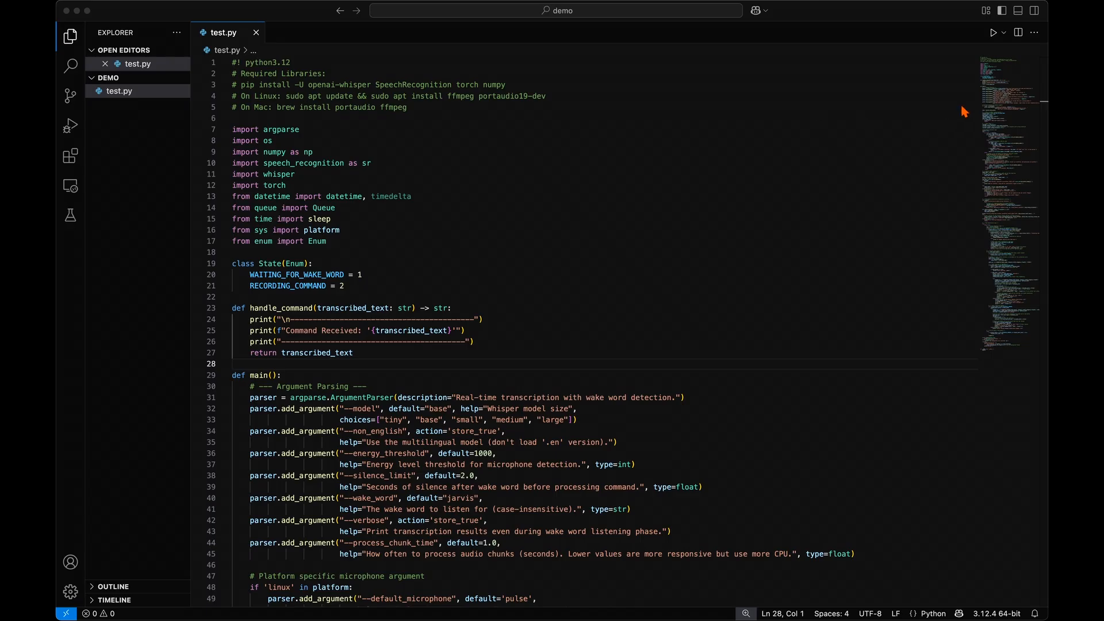
- Create mac_main.py with Gemini's MLX-Whisper code and scroll through it beside main.py
click(120, 91)
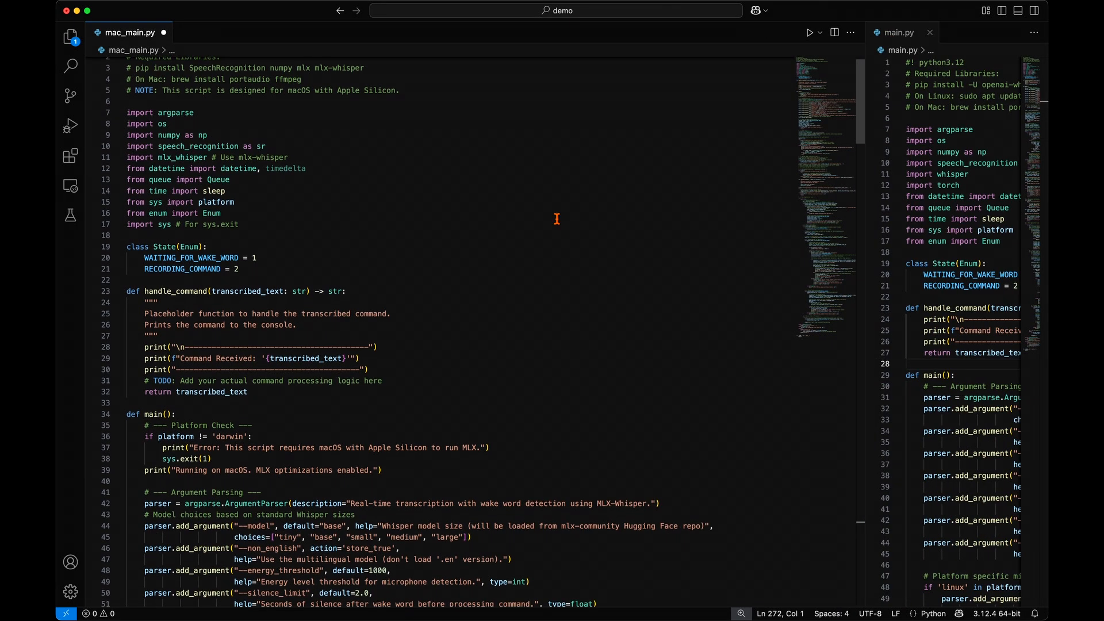
scroll(down, 3)
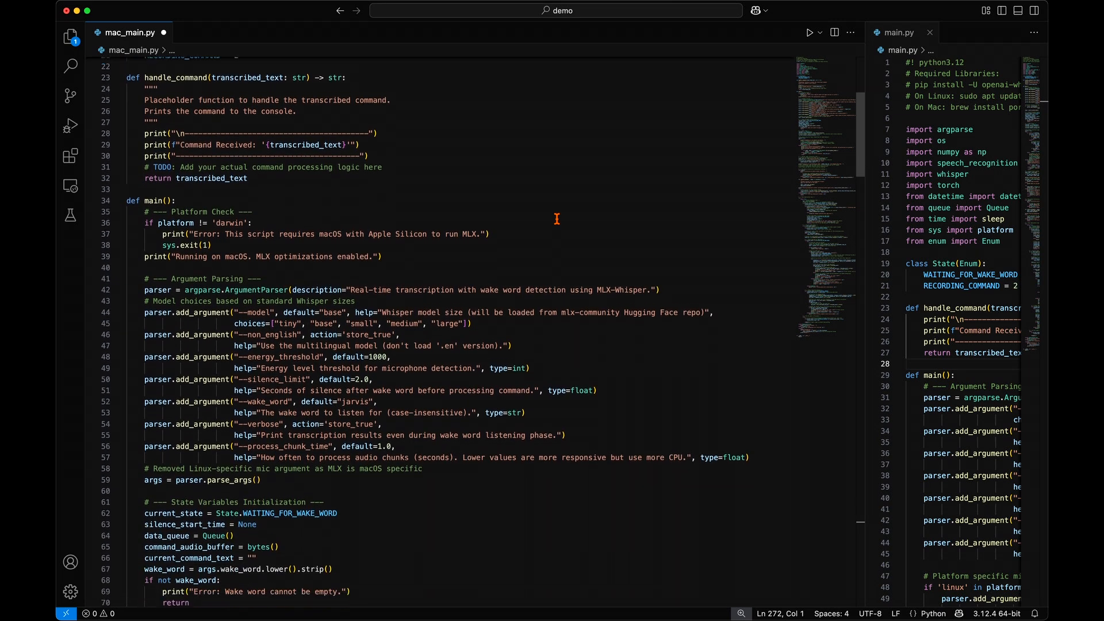
scroll(down, 3)
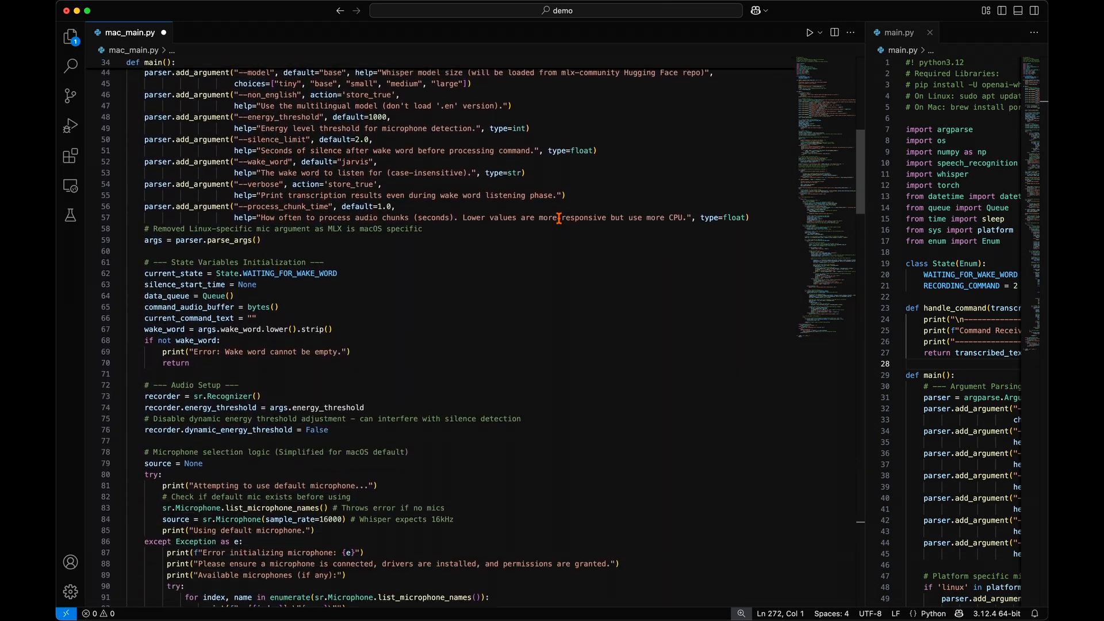
scroll(down, 3)
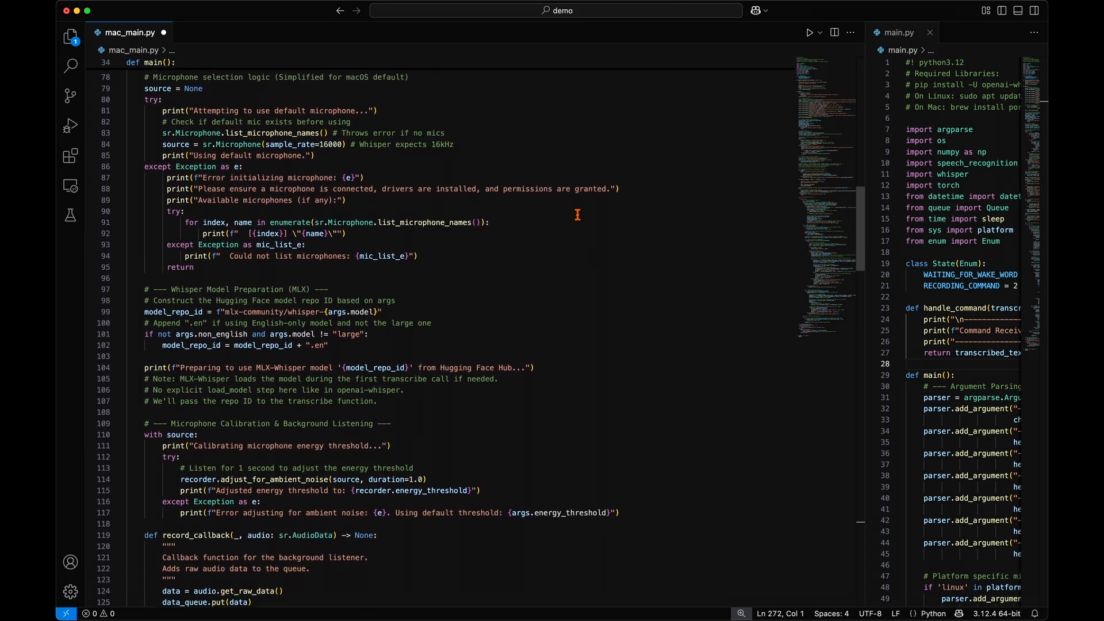
scroll(down, 3)
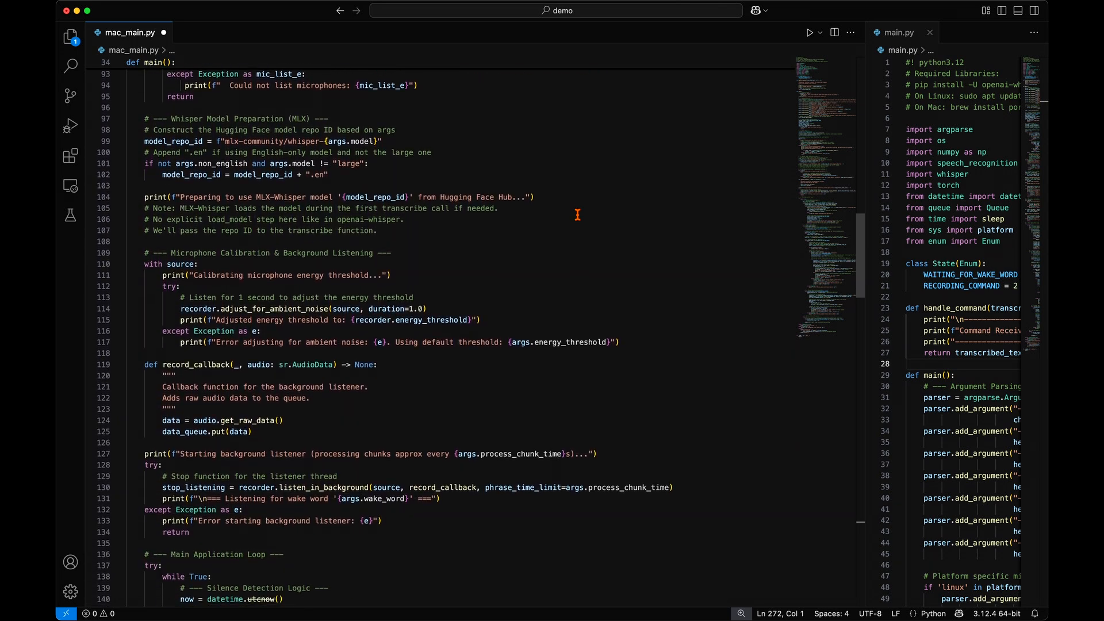
scroll(down, 3)
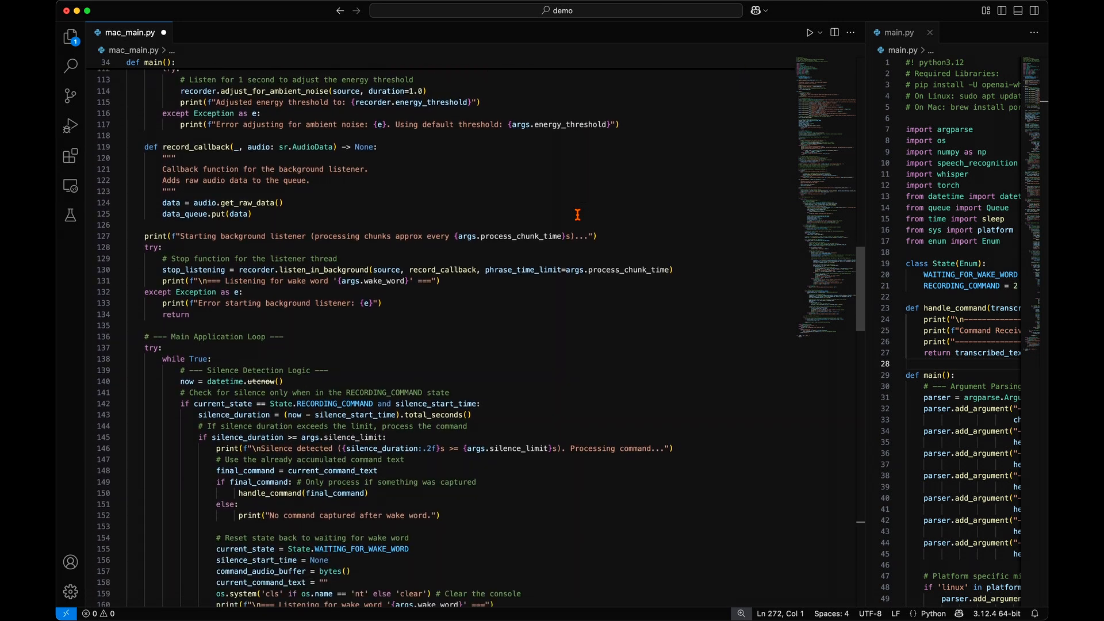
scroll(down, 3)
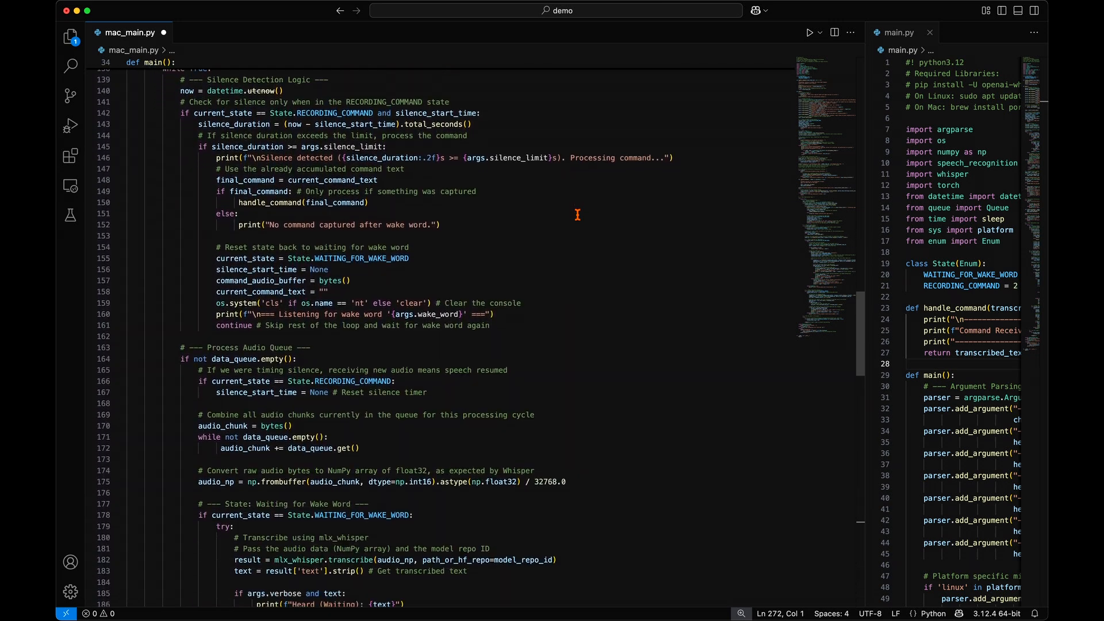
scroll(down, 3)
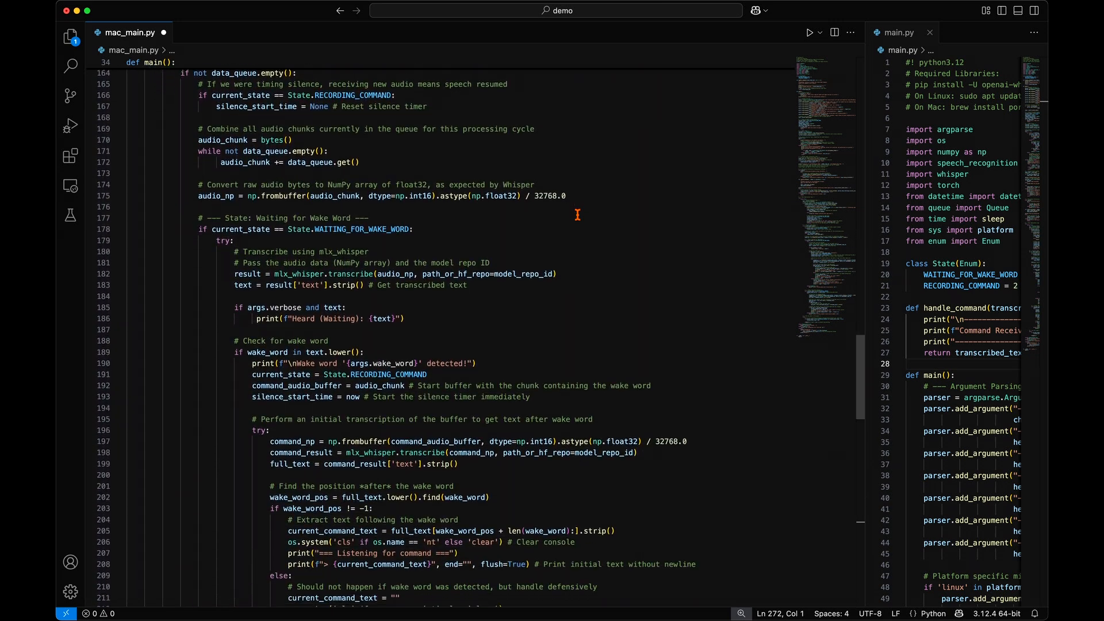
scroll(down, 3)
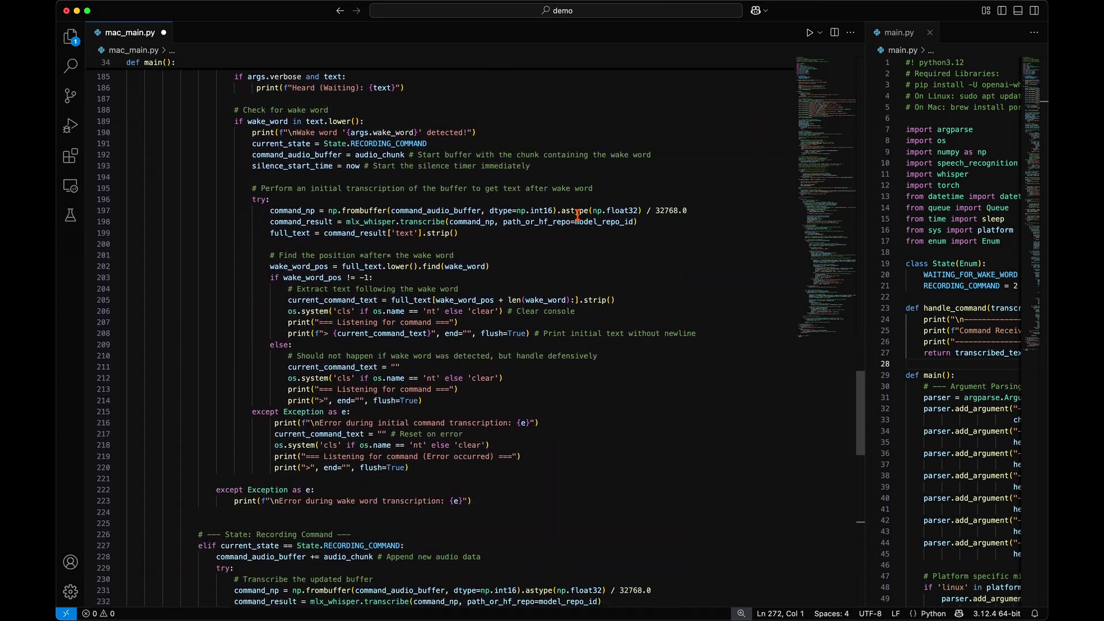
scroll(down, 3)
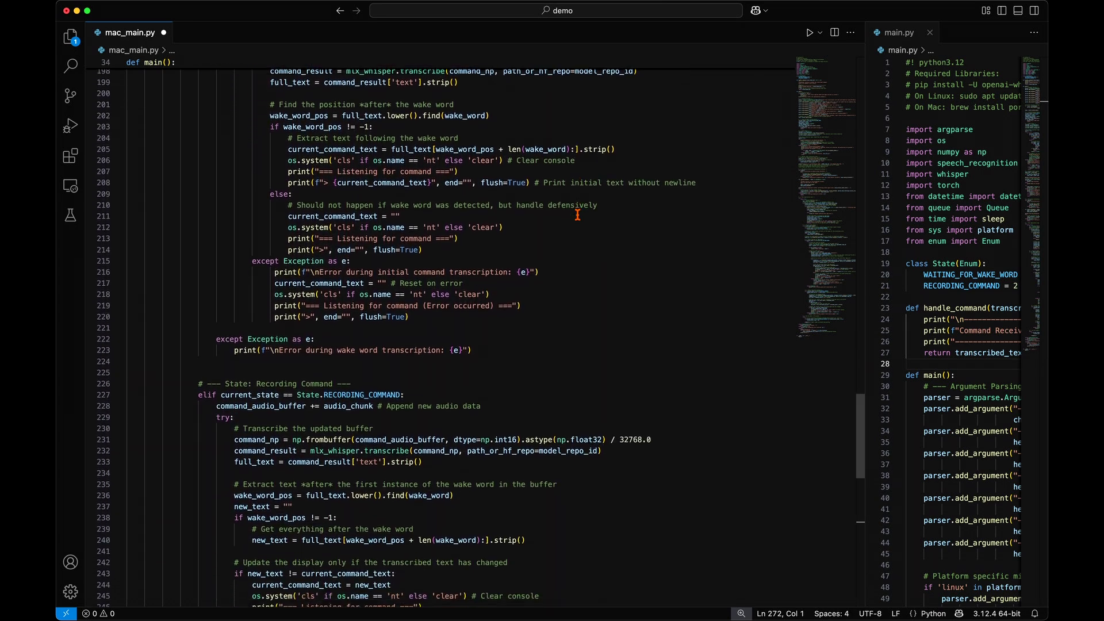
scroll(down, 3)
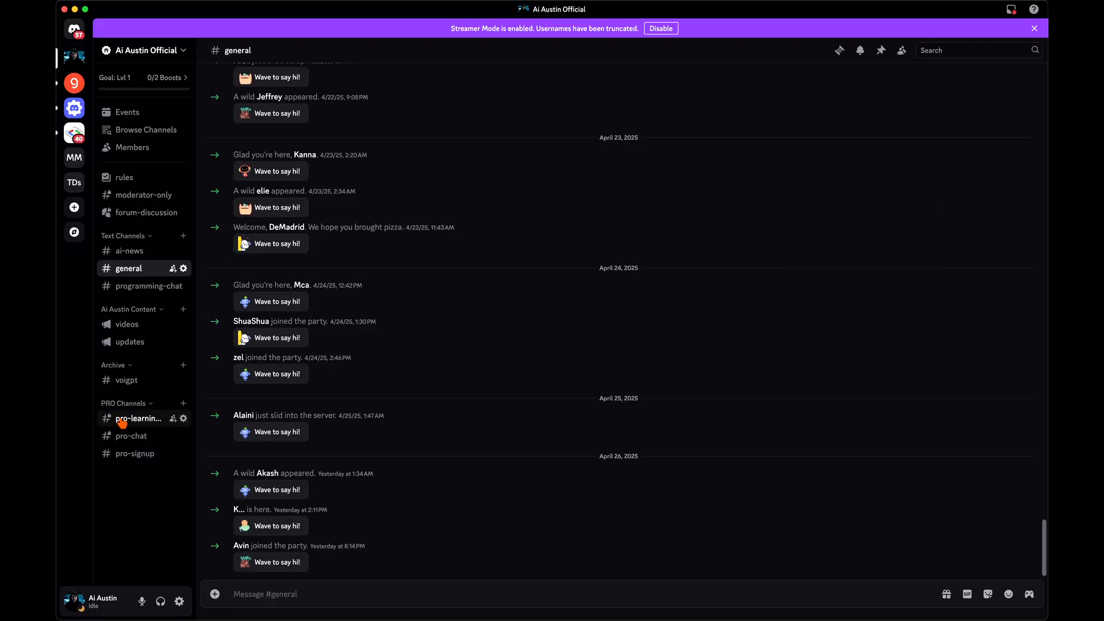
- Follow #pro-learning-docs to the Notion voice assistant tutorial and expand its Mac section
click(138, 418)
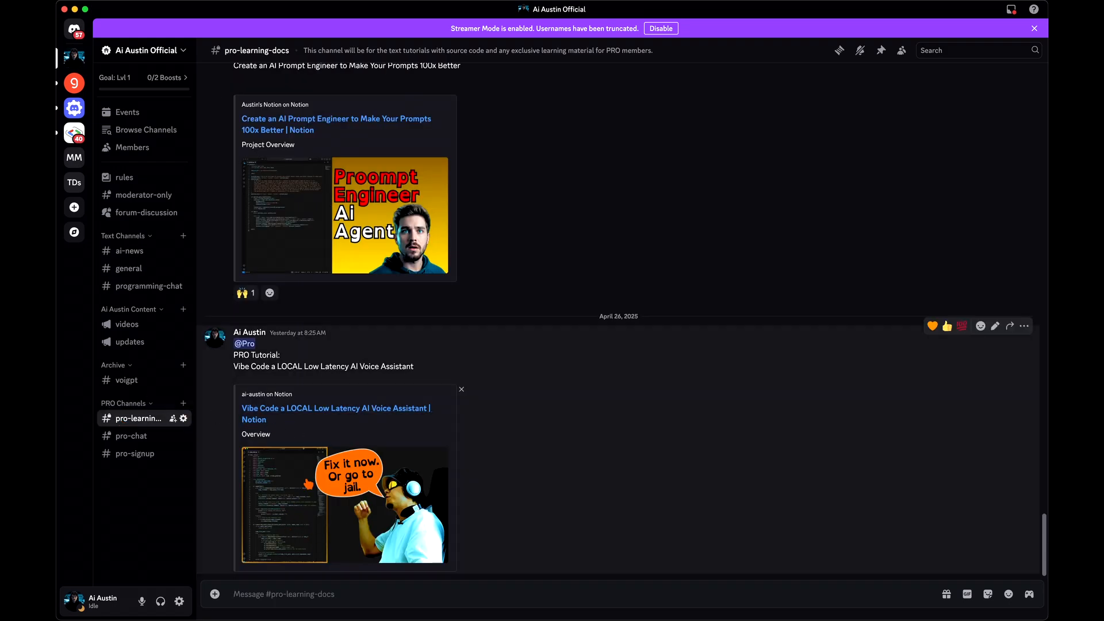
click(336, 408)
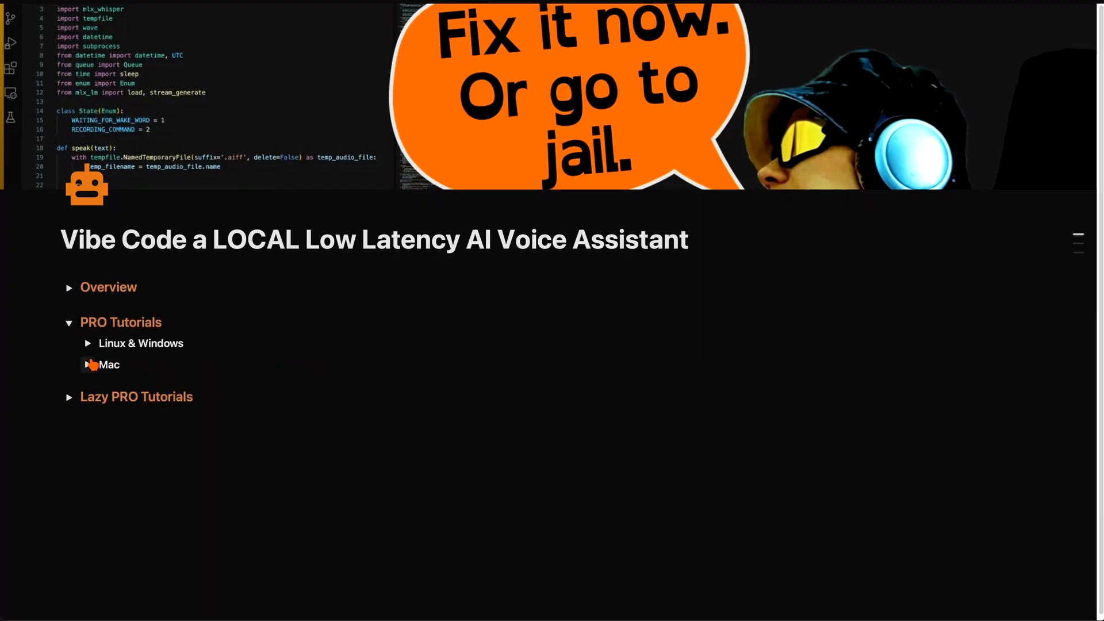
click(87, 343)
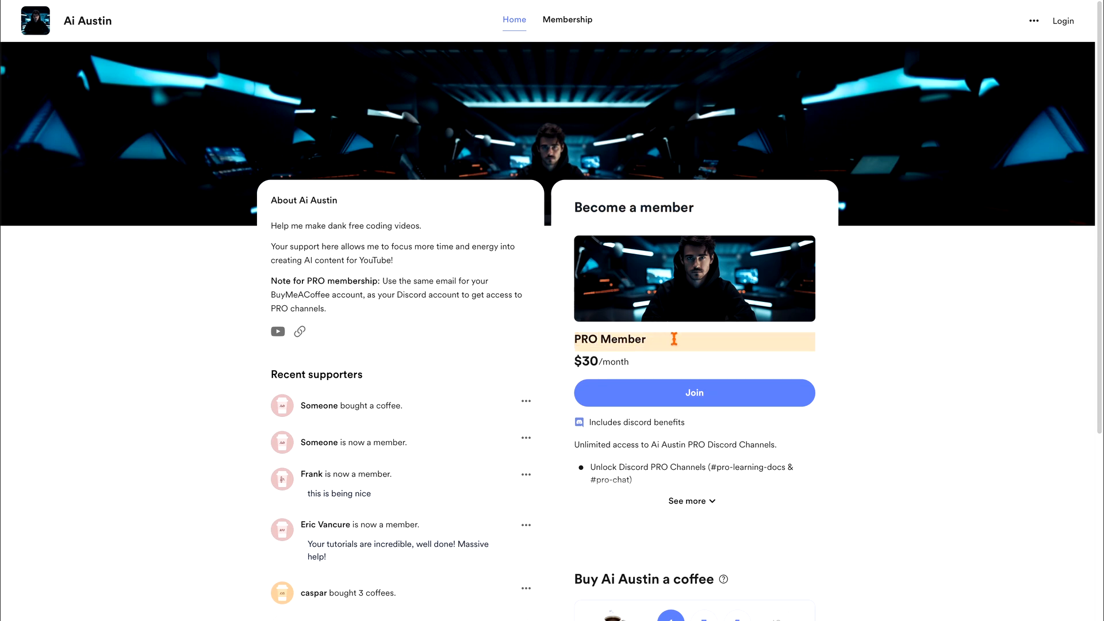
- Join the PRO Member plan and pick the $250 per year price
click(694, 393)
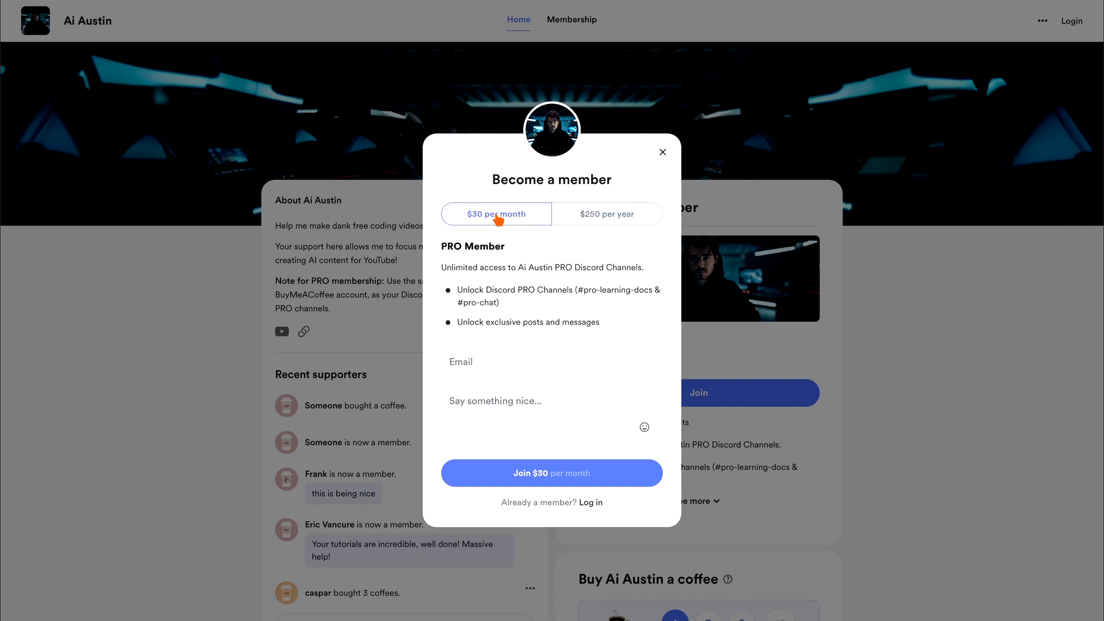
click(607, 214)
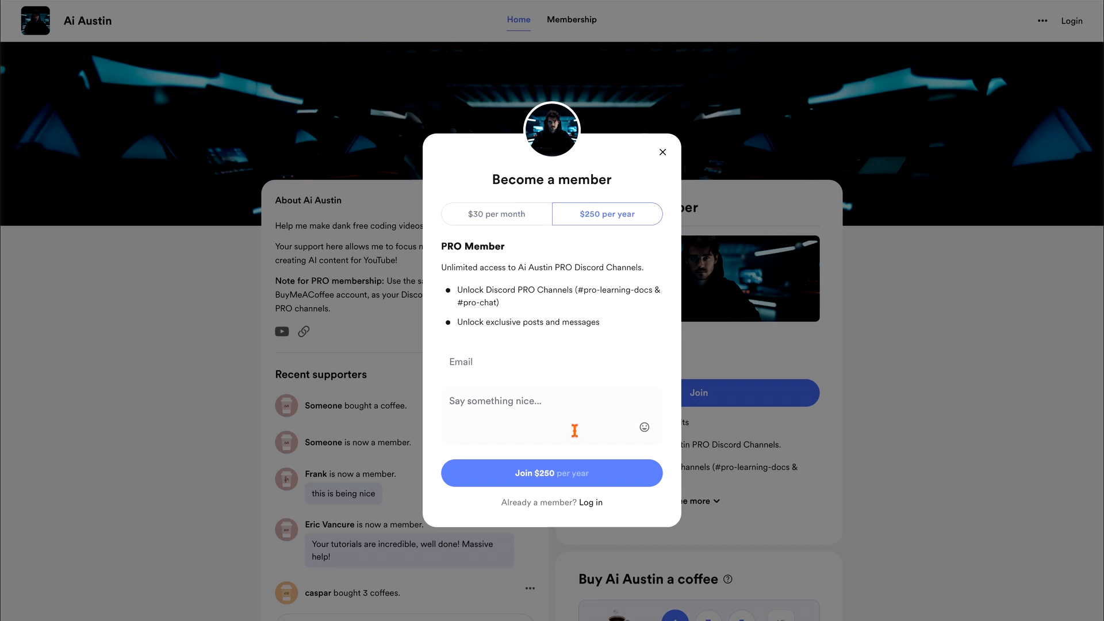